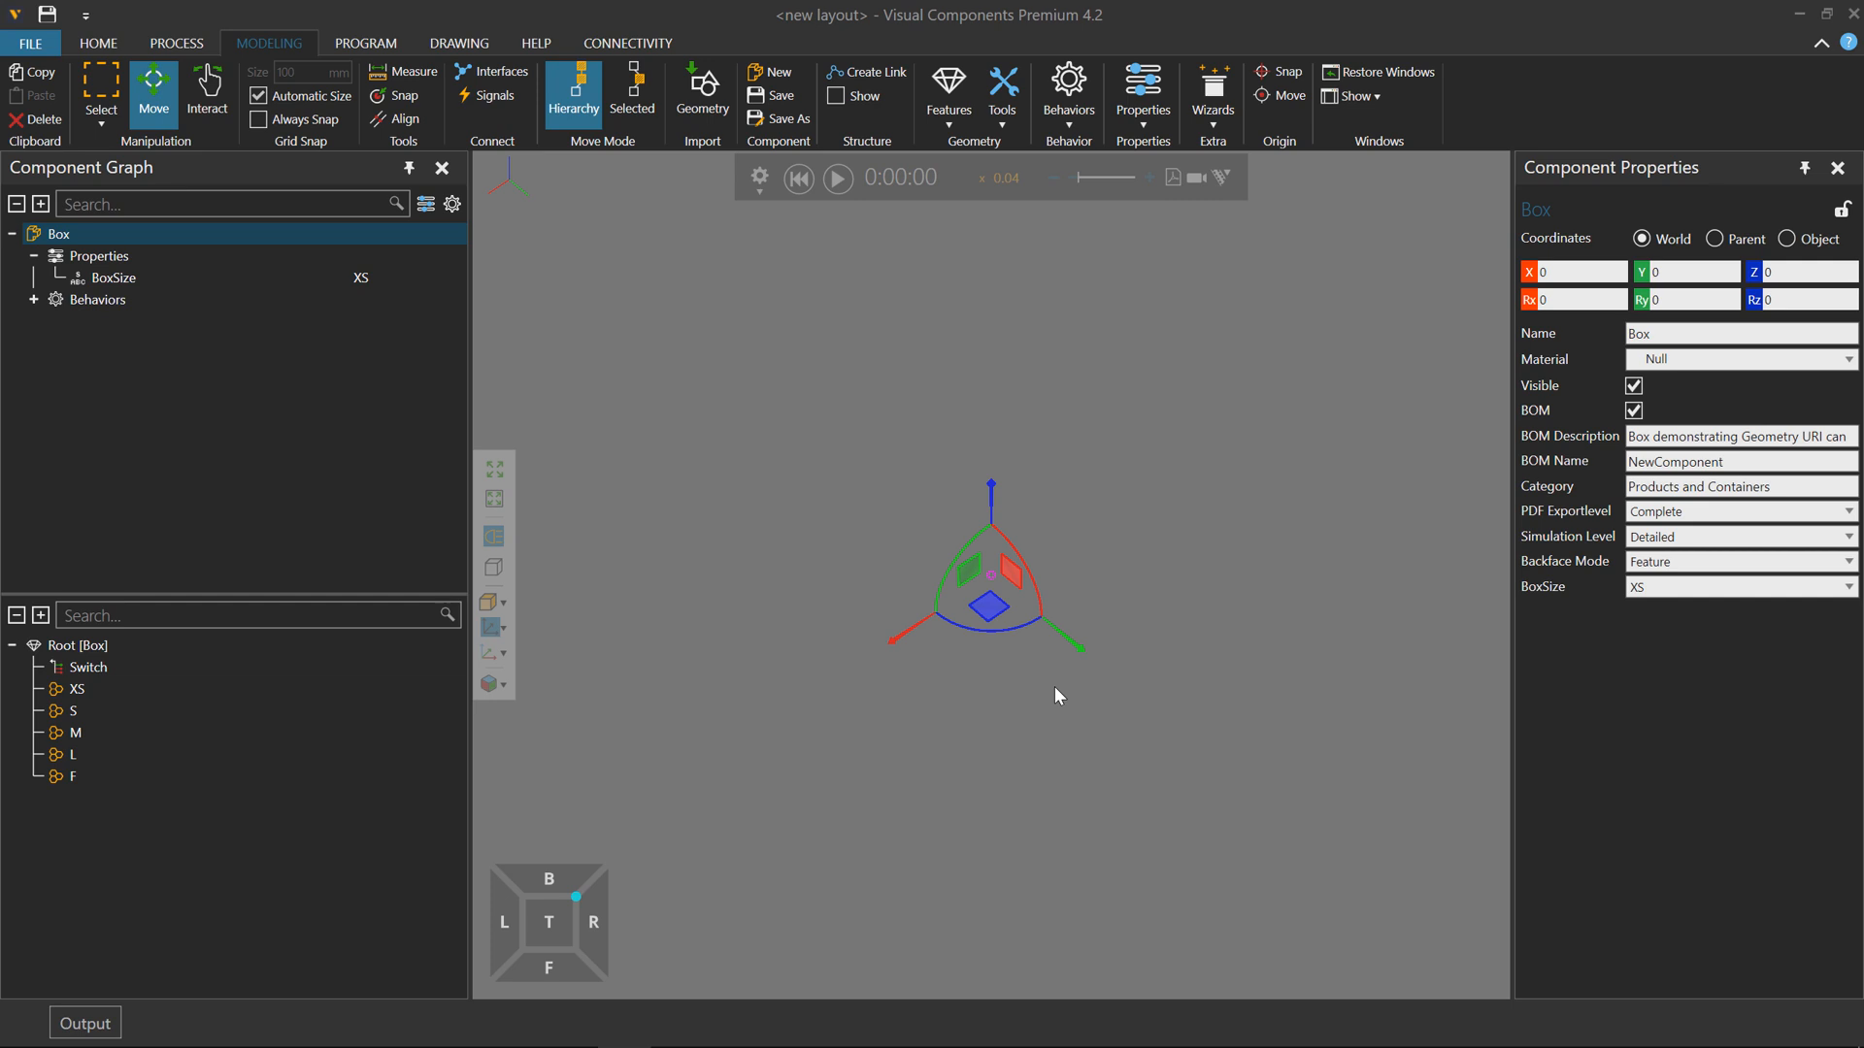
mouse_move(982, 826)
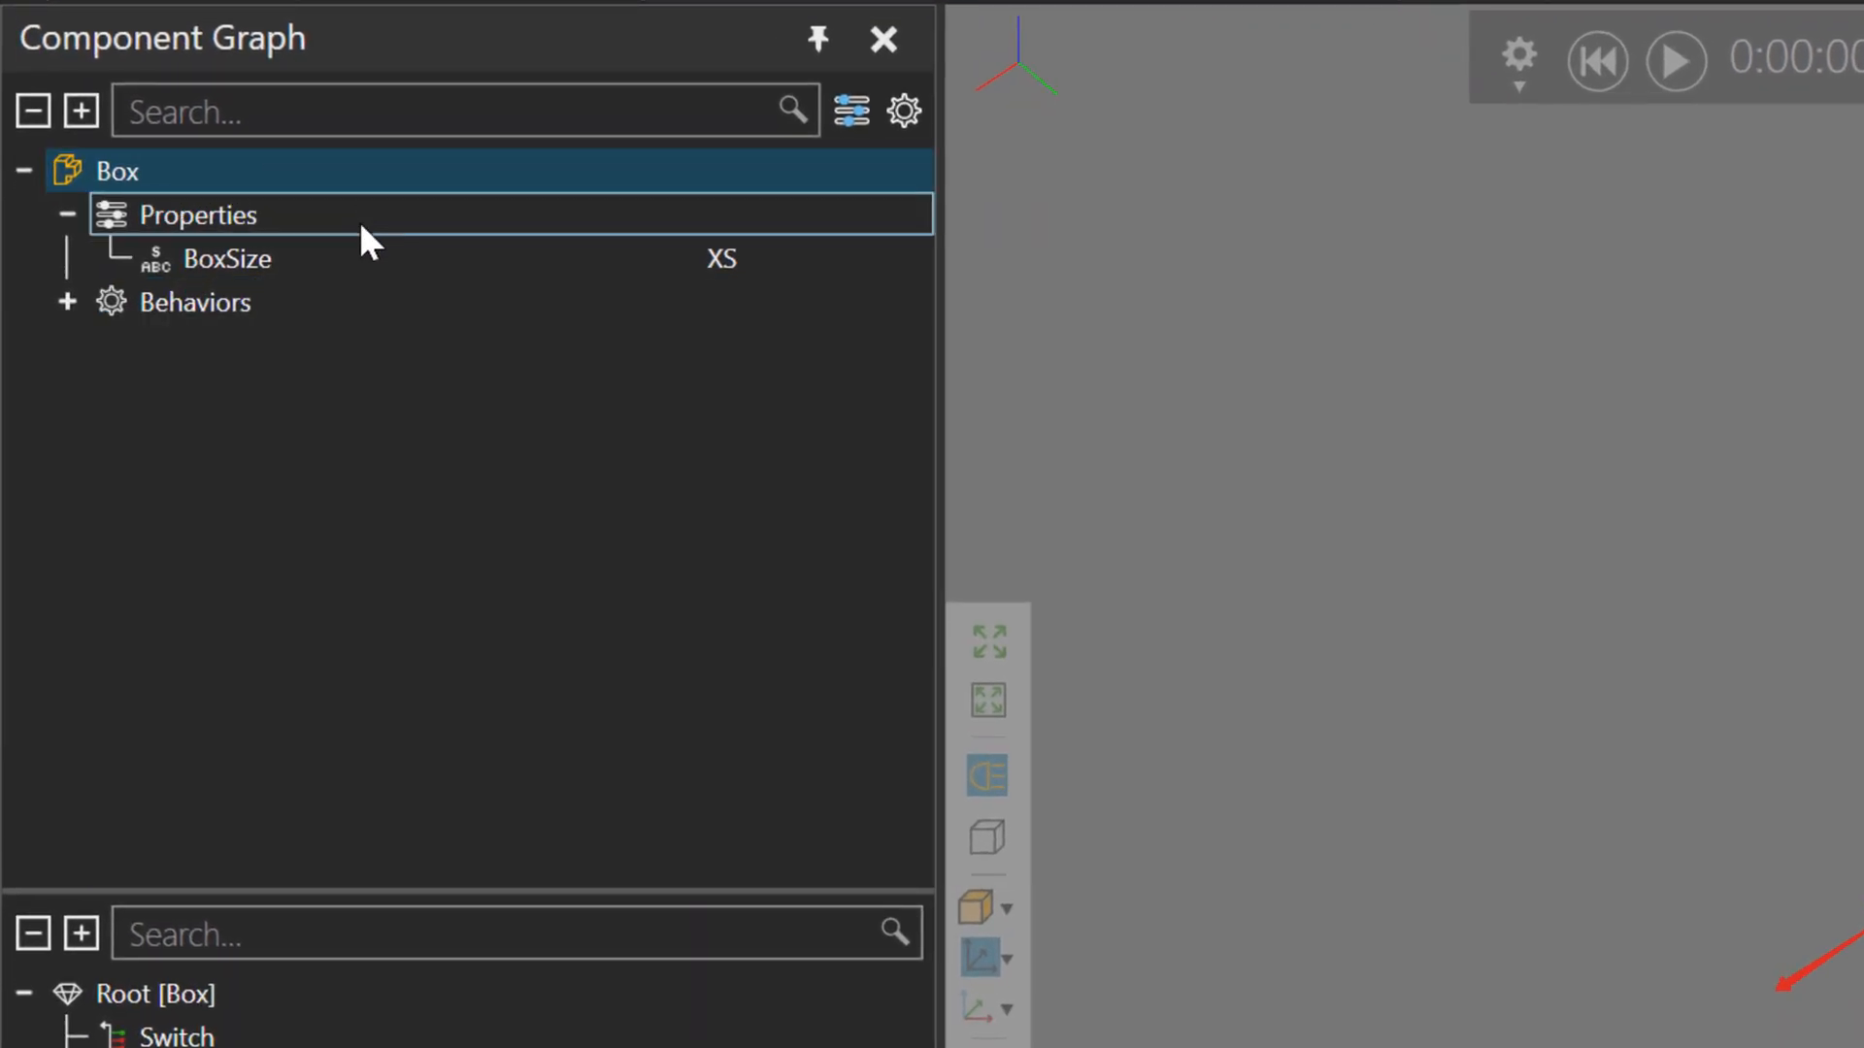
Select the XS geometry container and browse for its Uri geometry file.
left_click(225, 259)
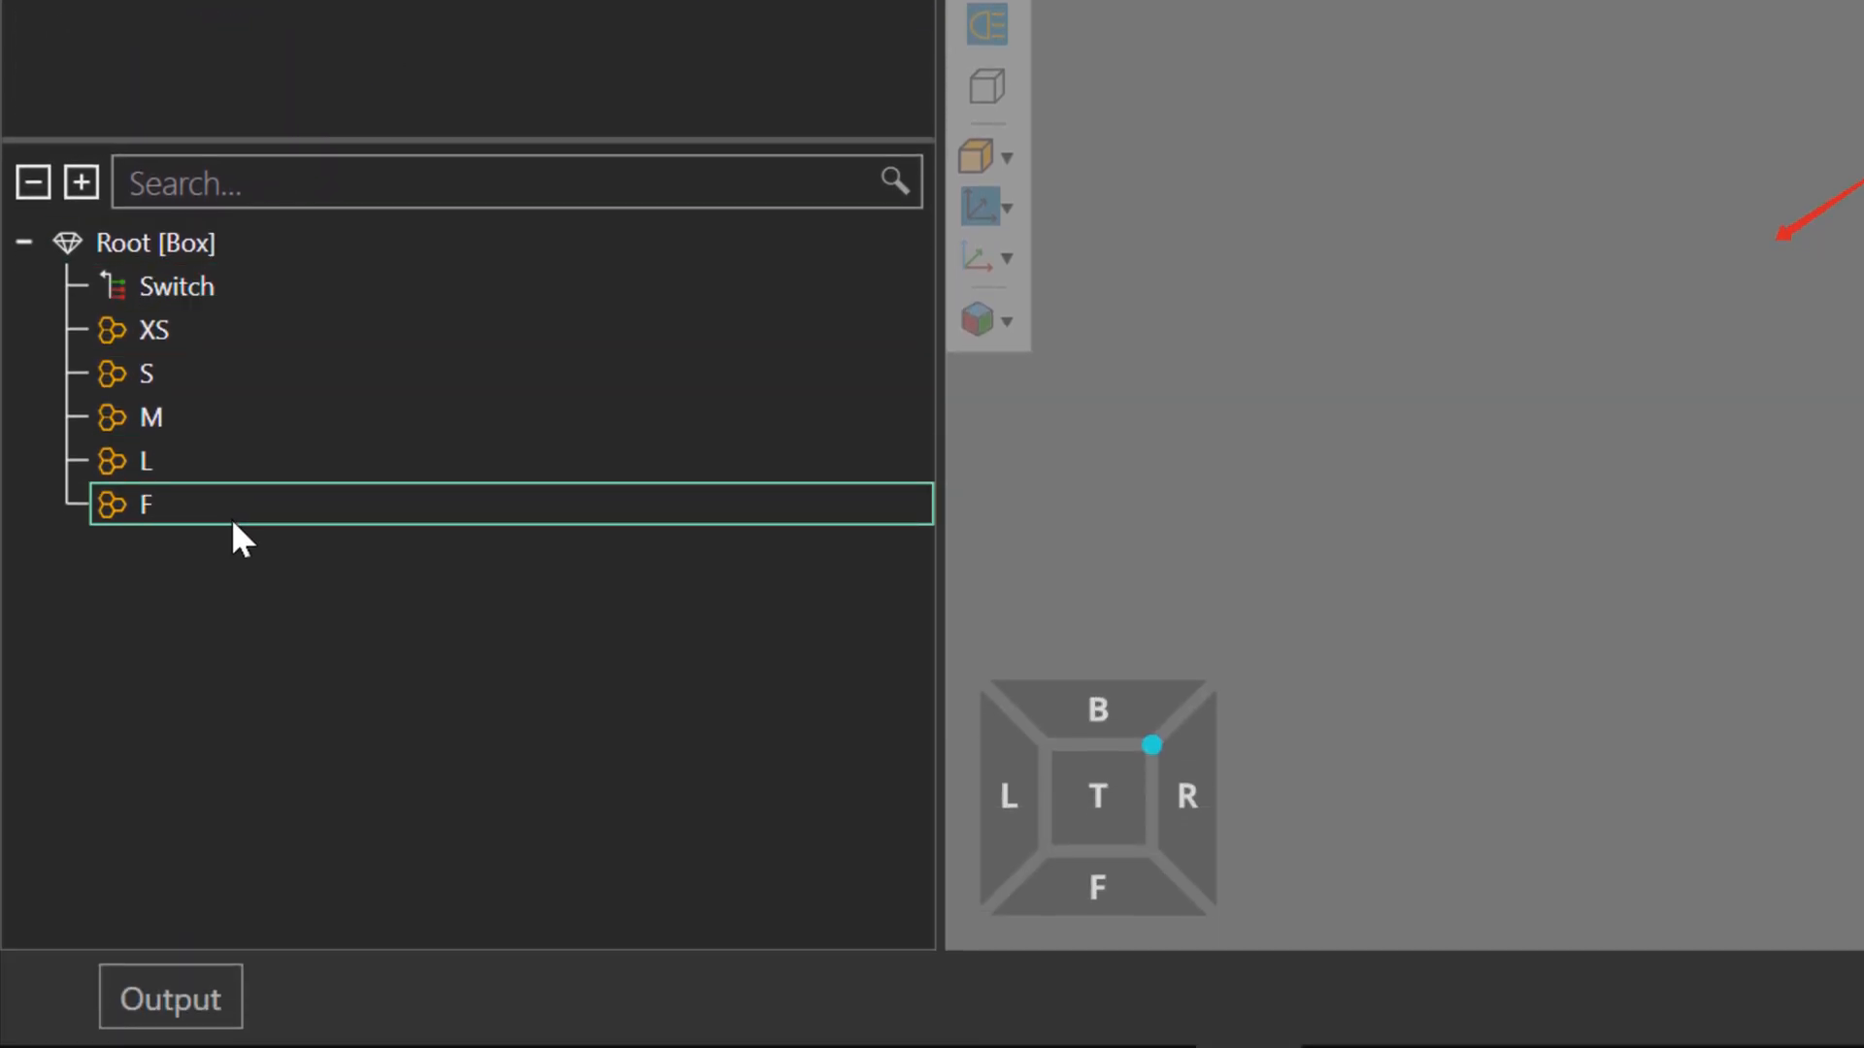
left_click(151, 330)
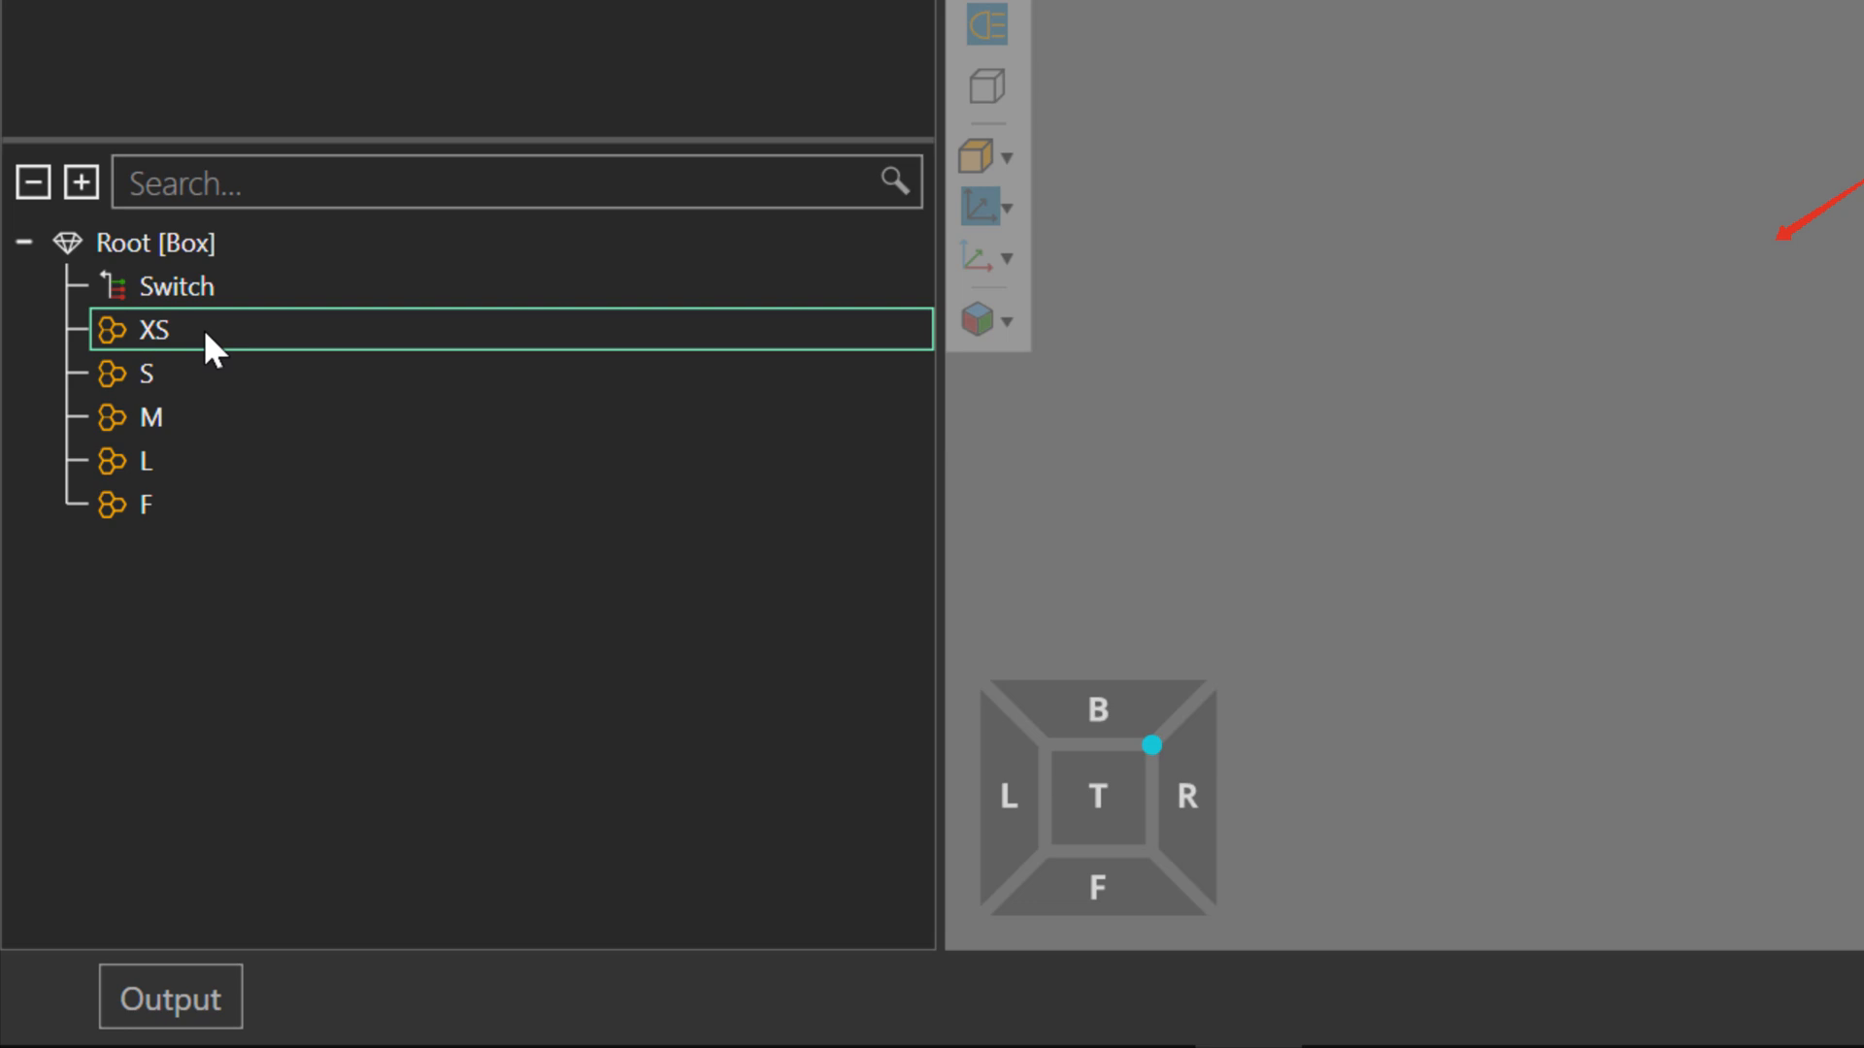
left_click(151, 331)
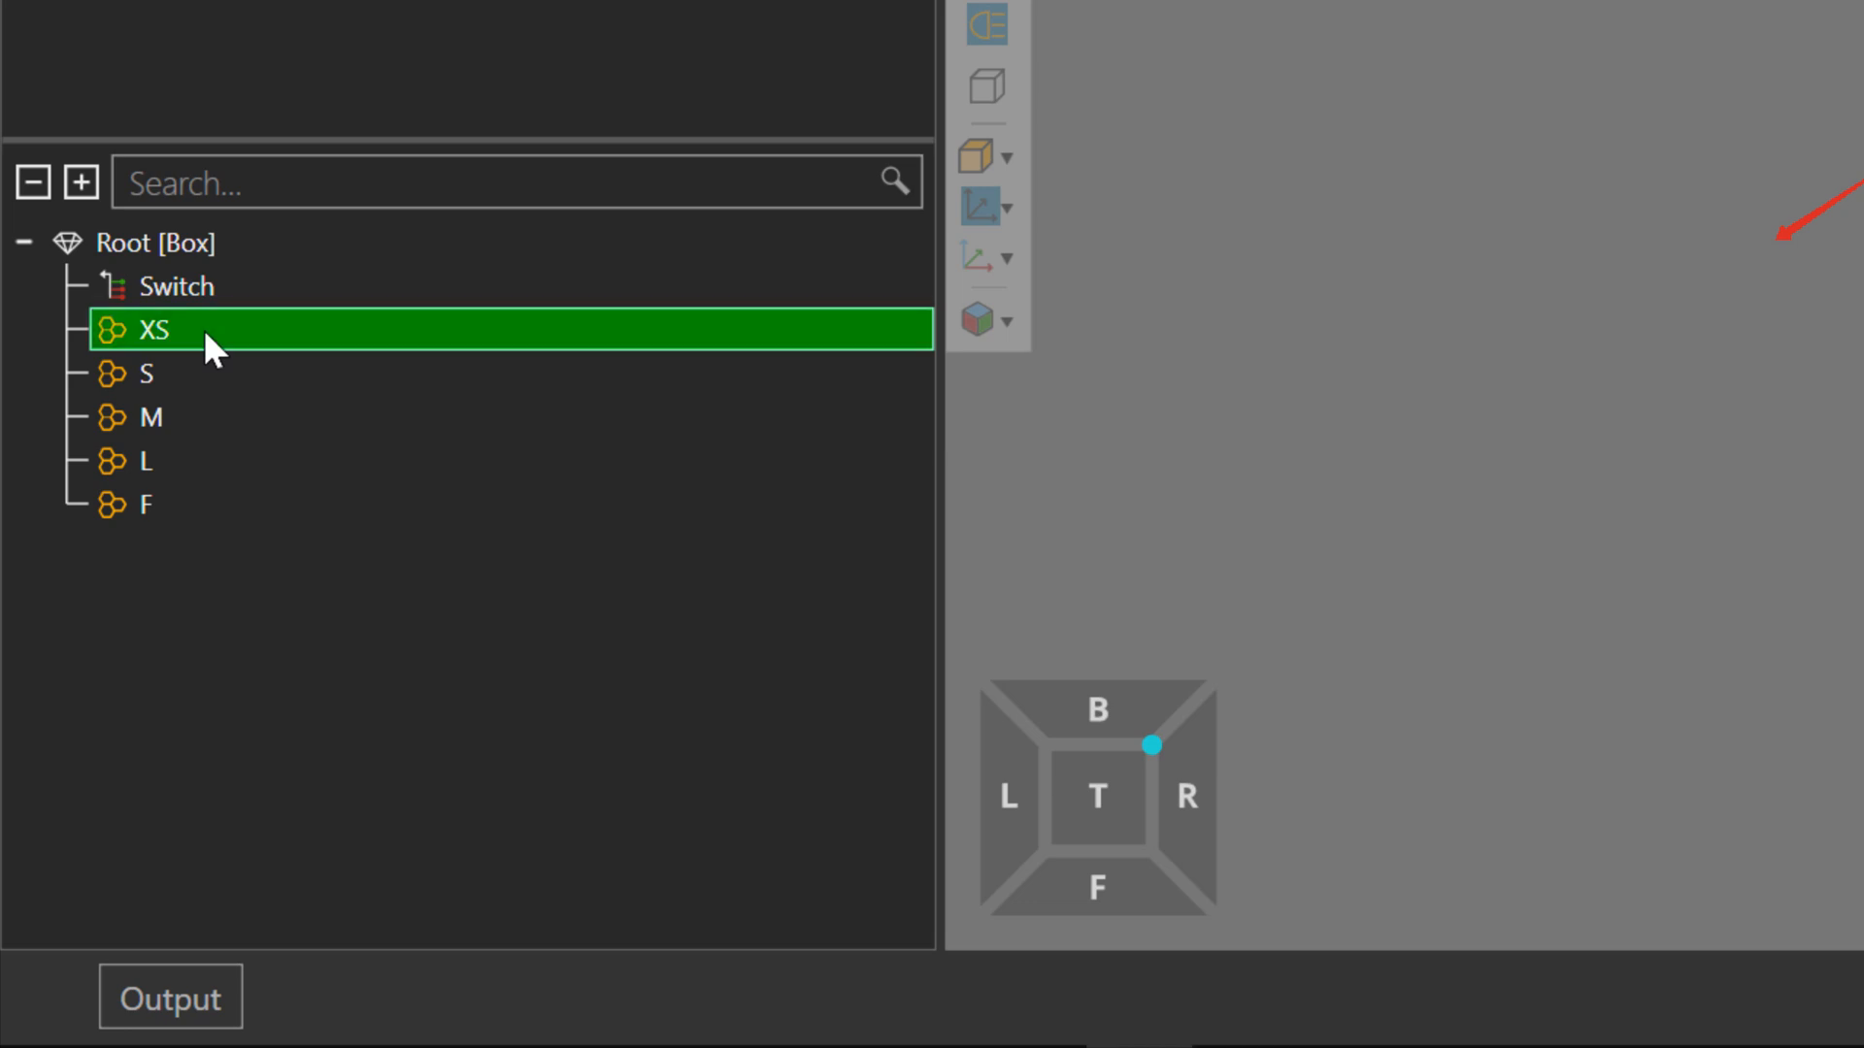
left_click(149, 330)
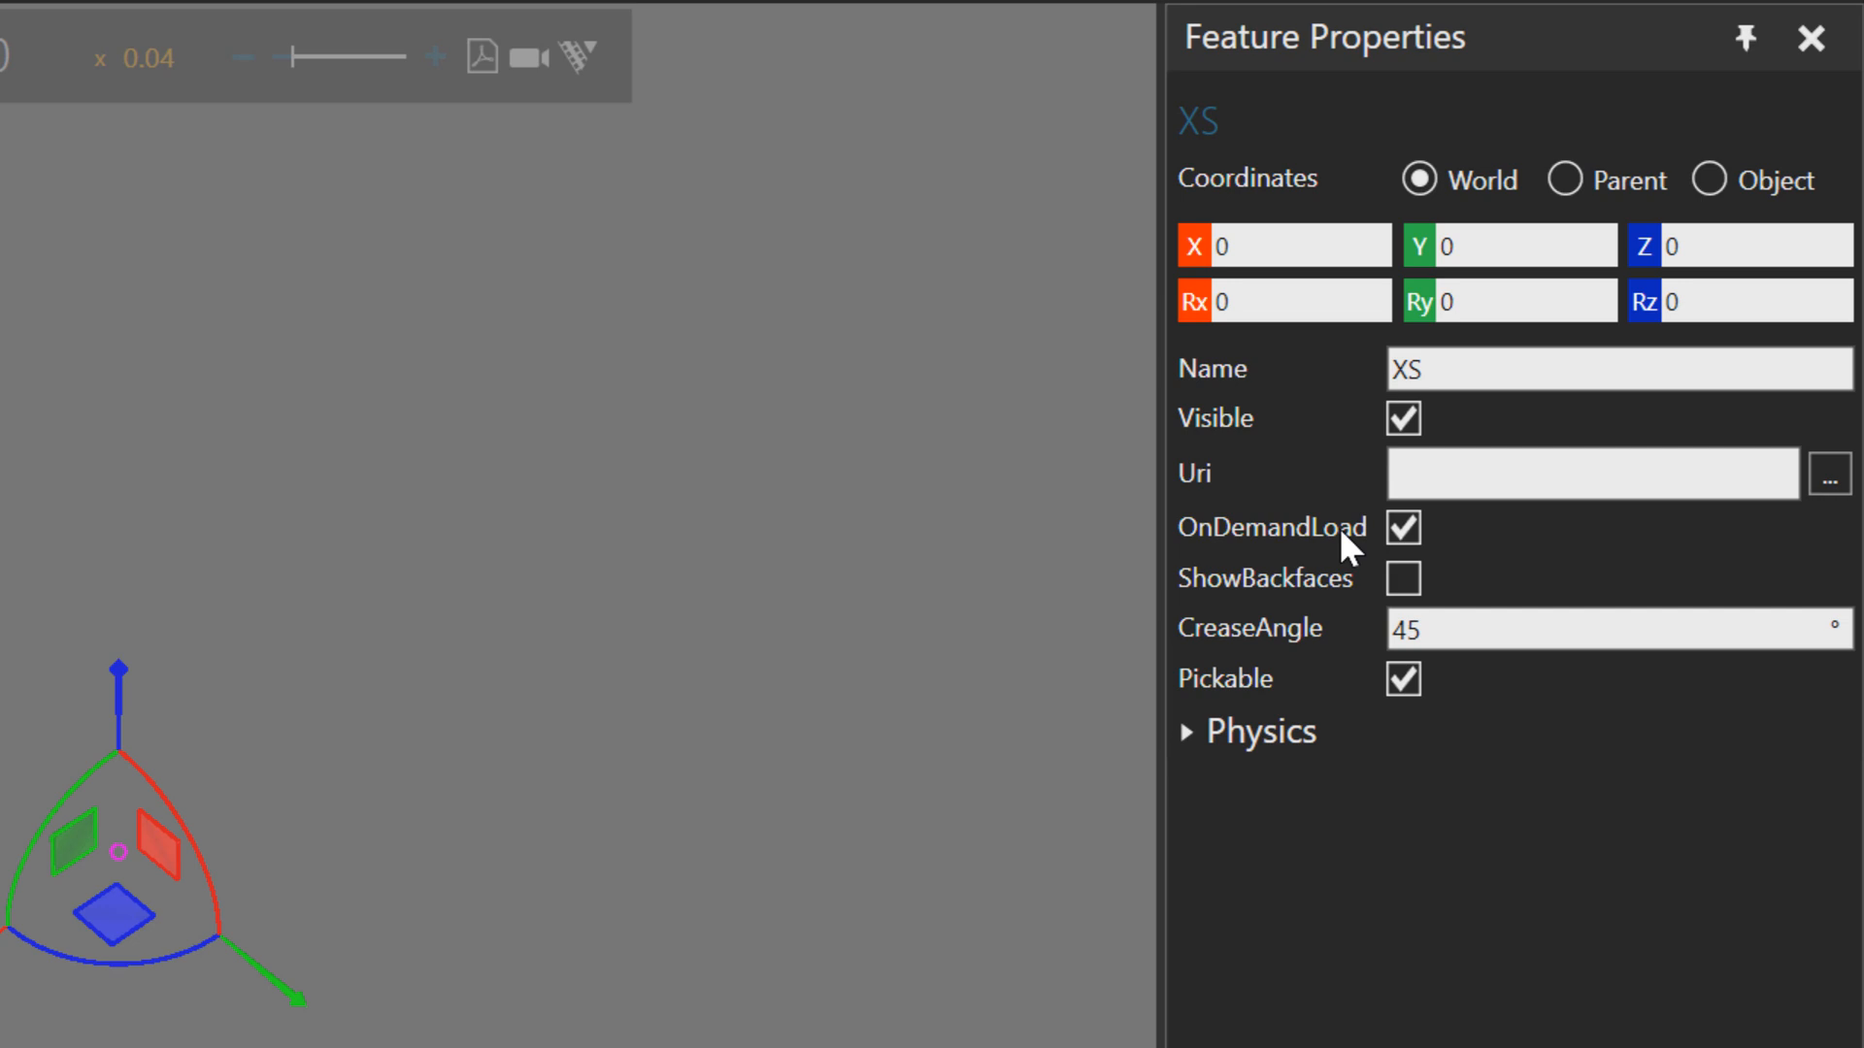
left_click(1592, 473)
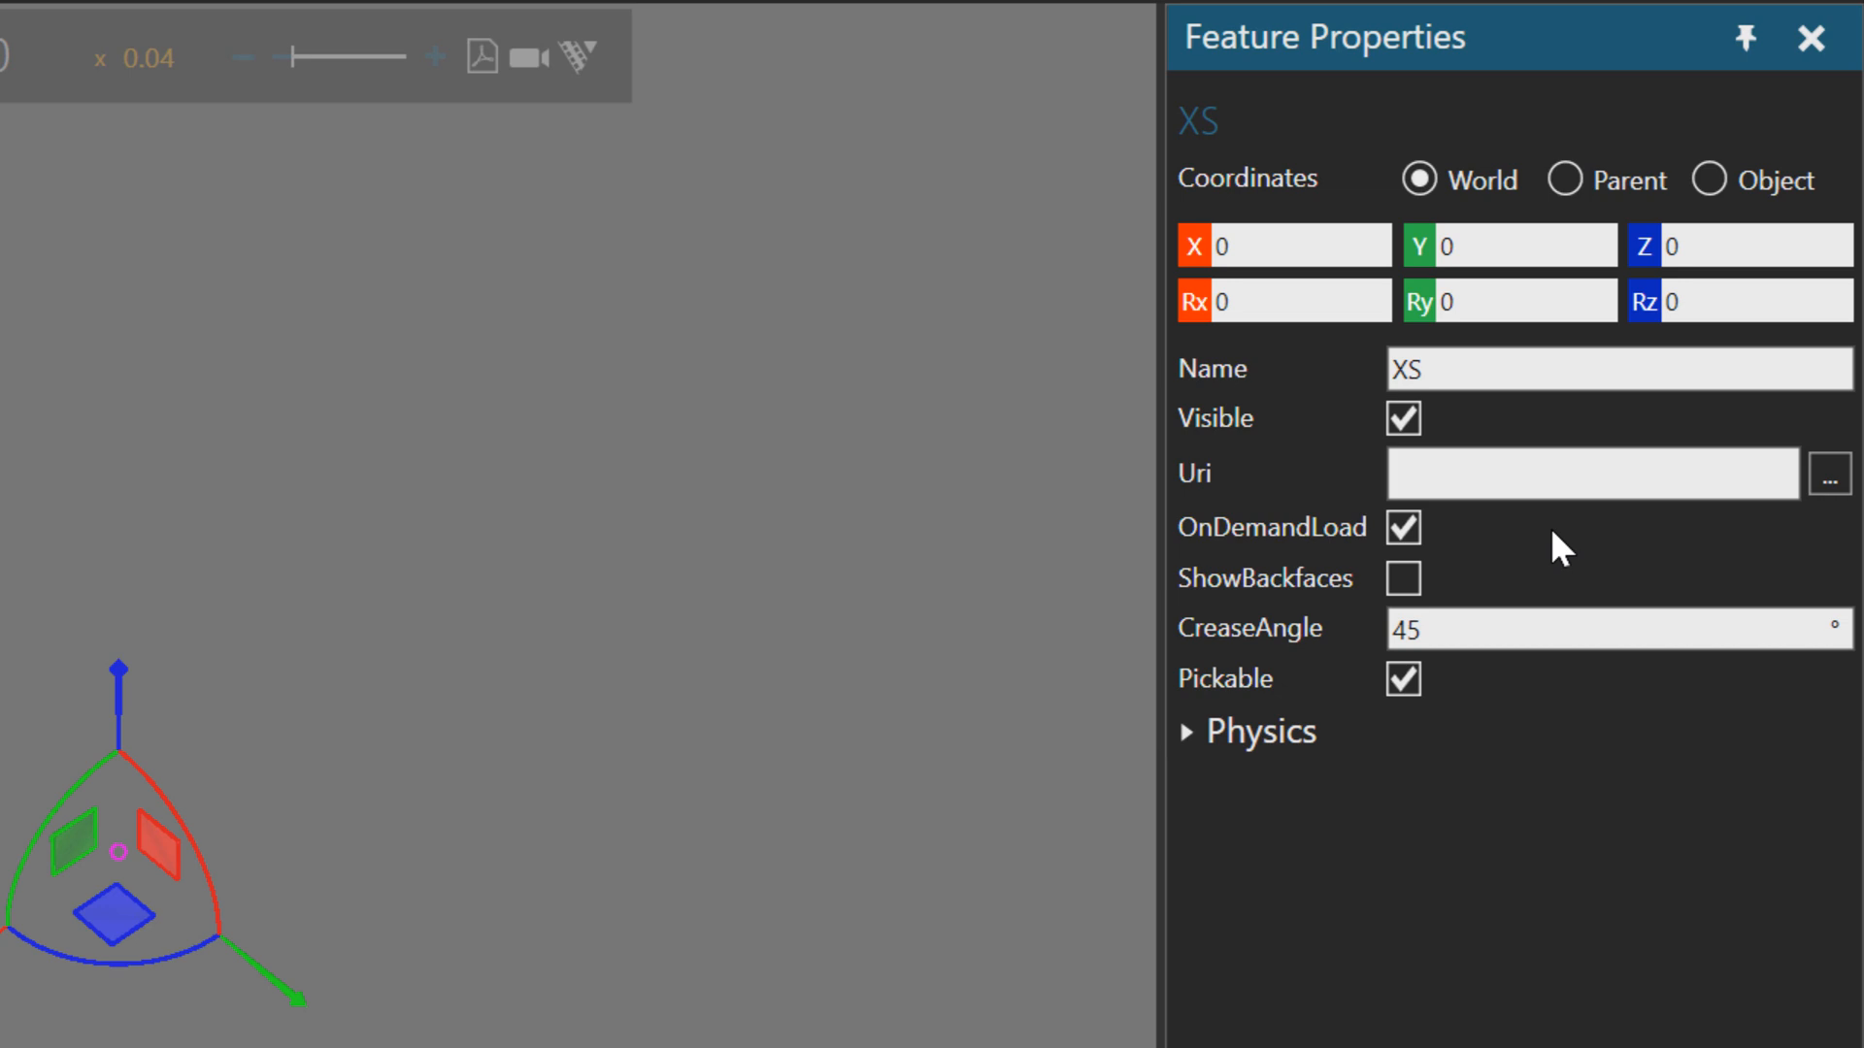
left_click(1592, 473)
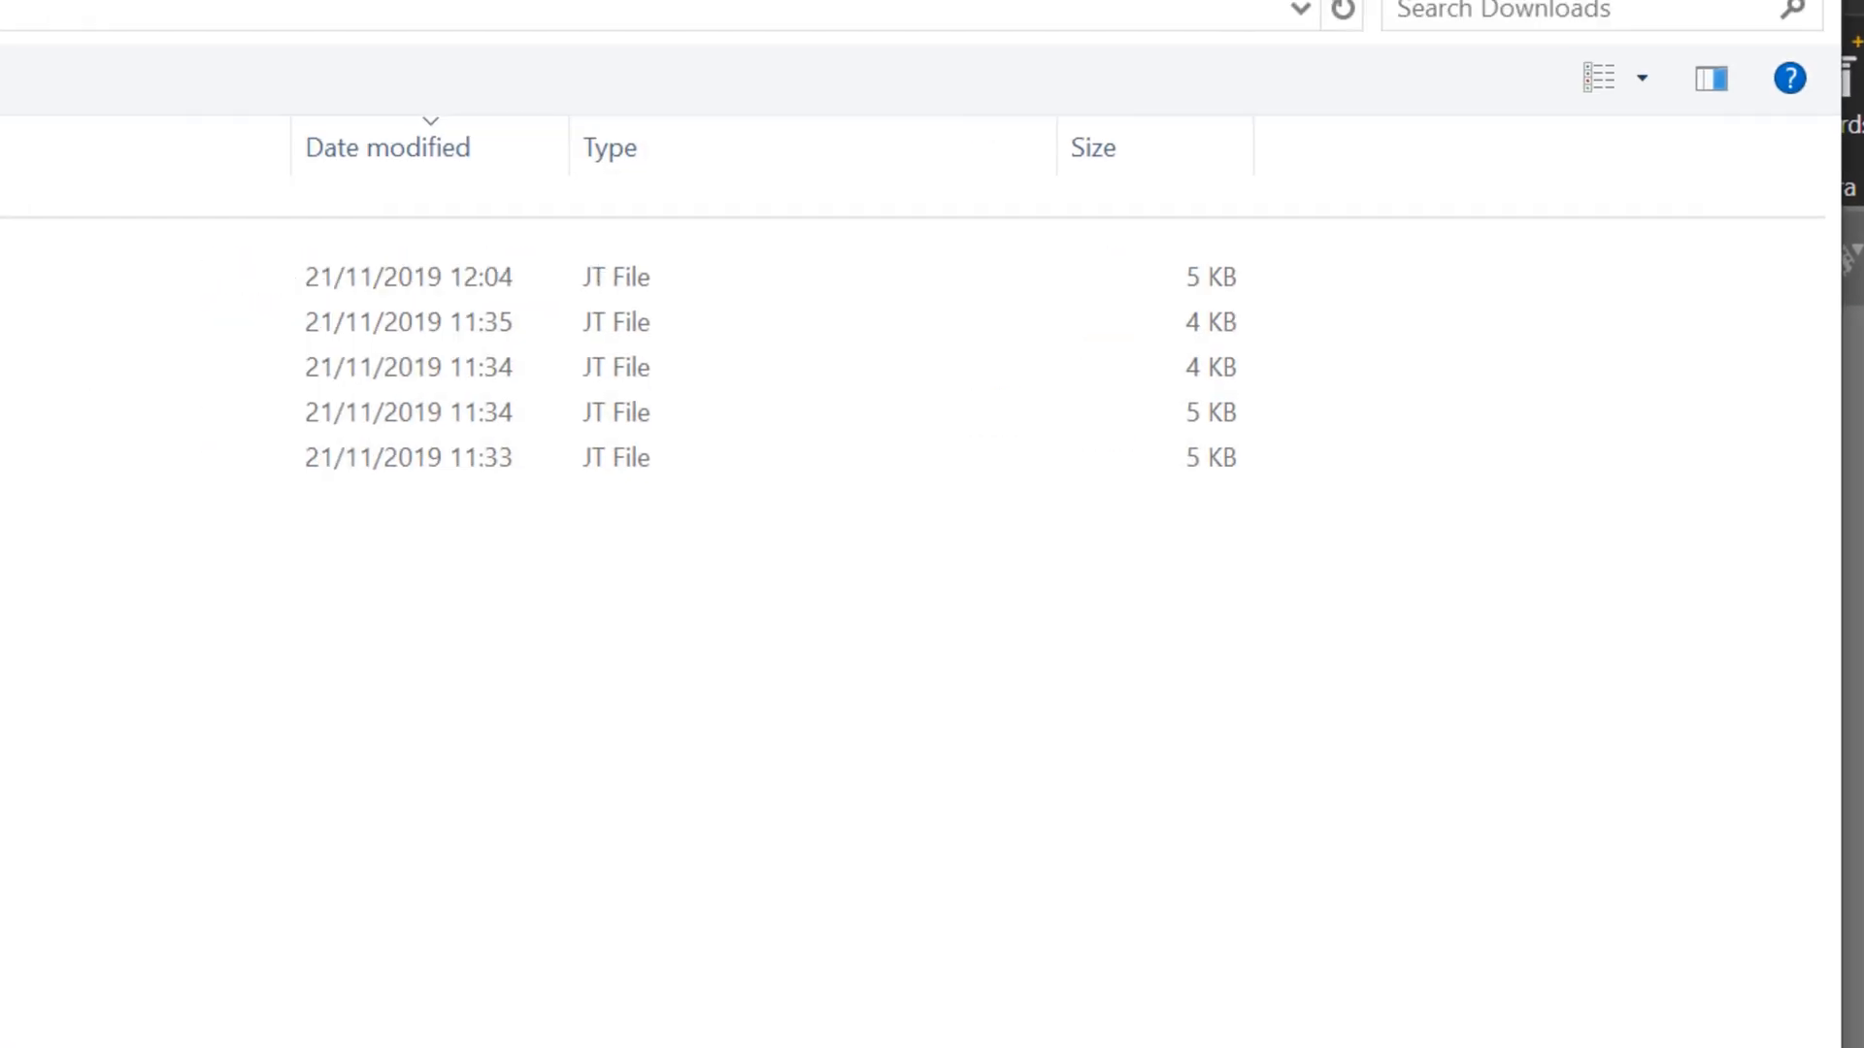
Load XS.jt into the XS container and S.jt into the S container.
left_click(462, 373)
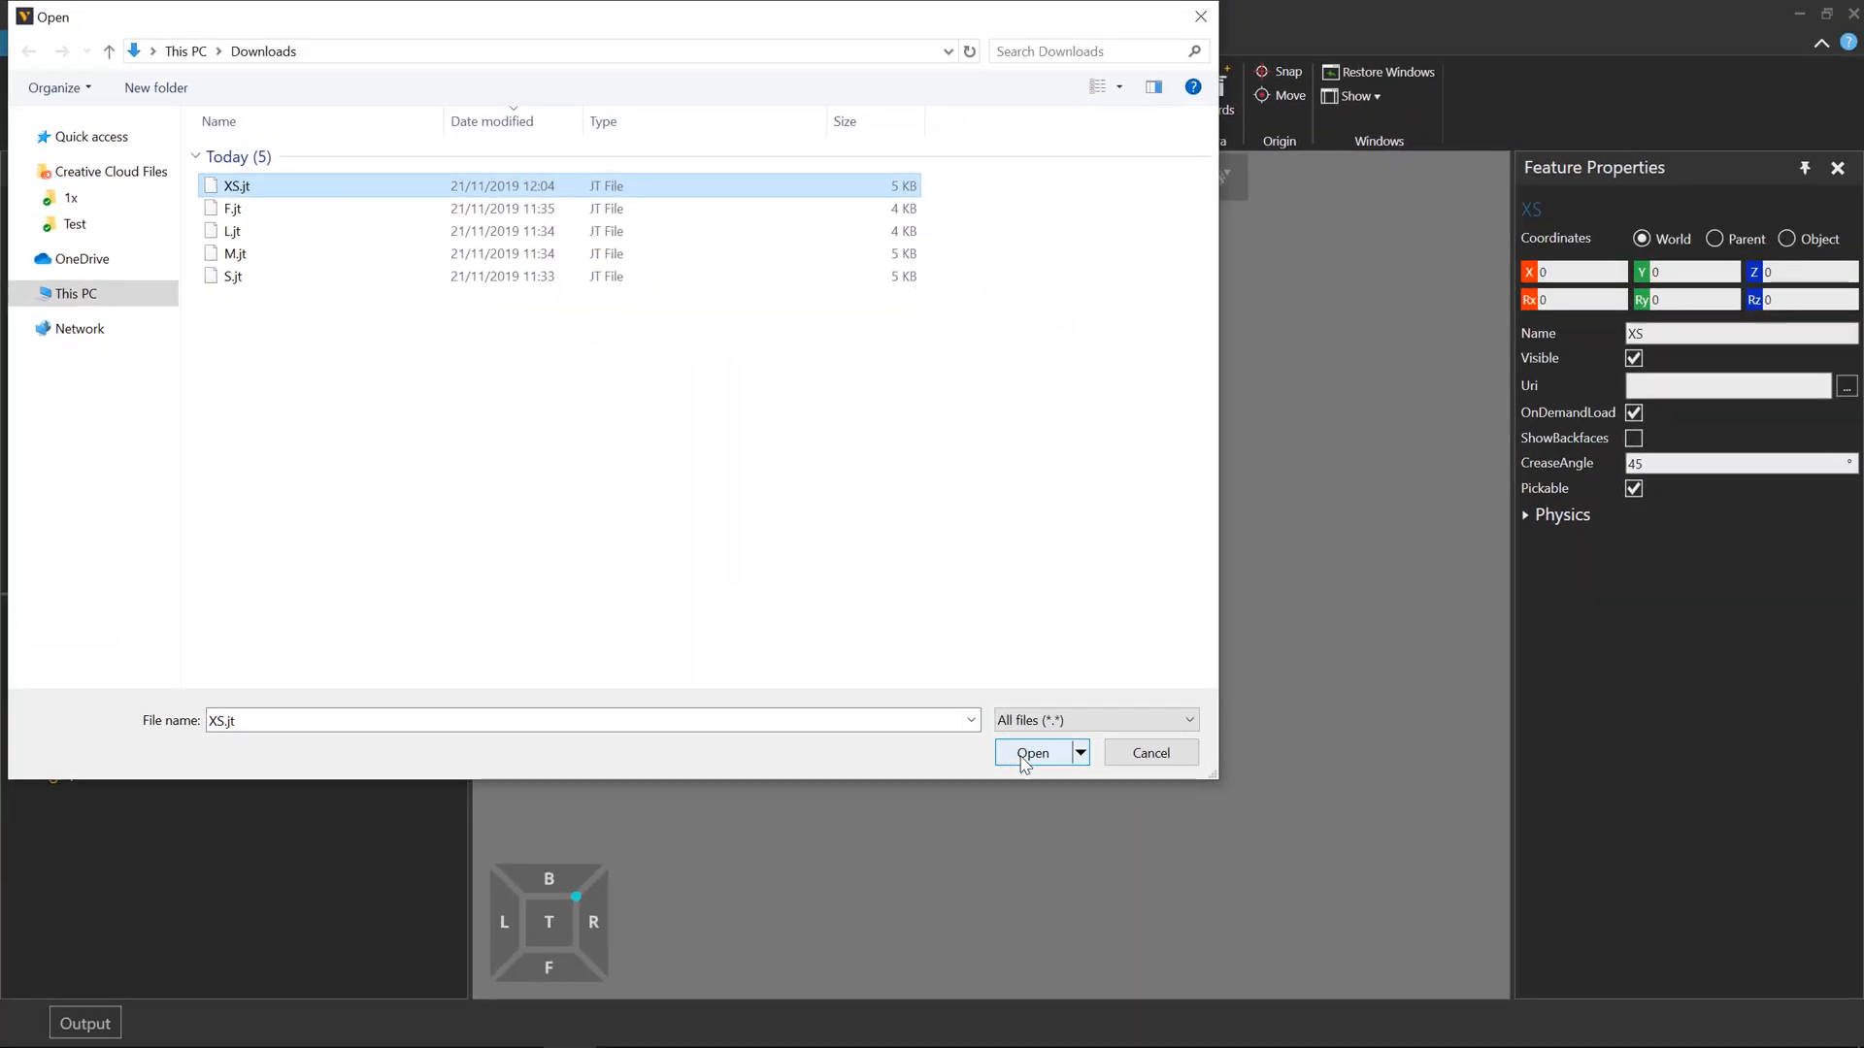
left_click(1033, 753)
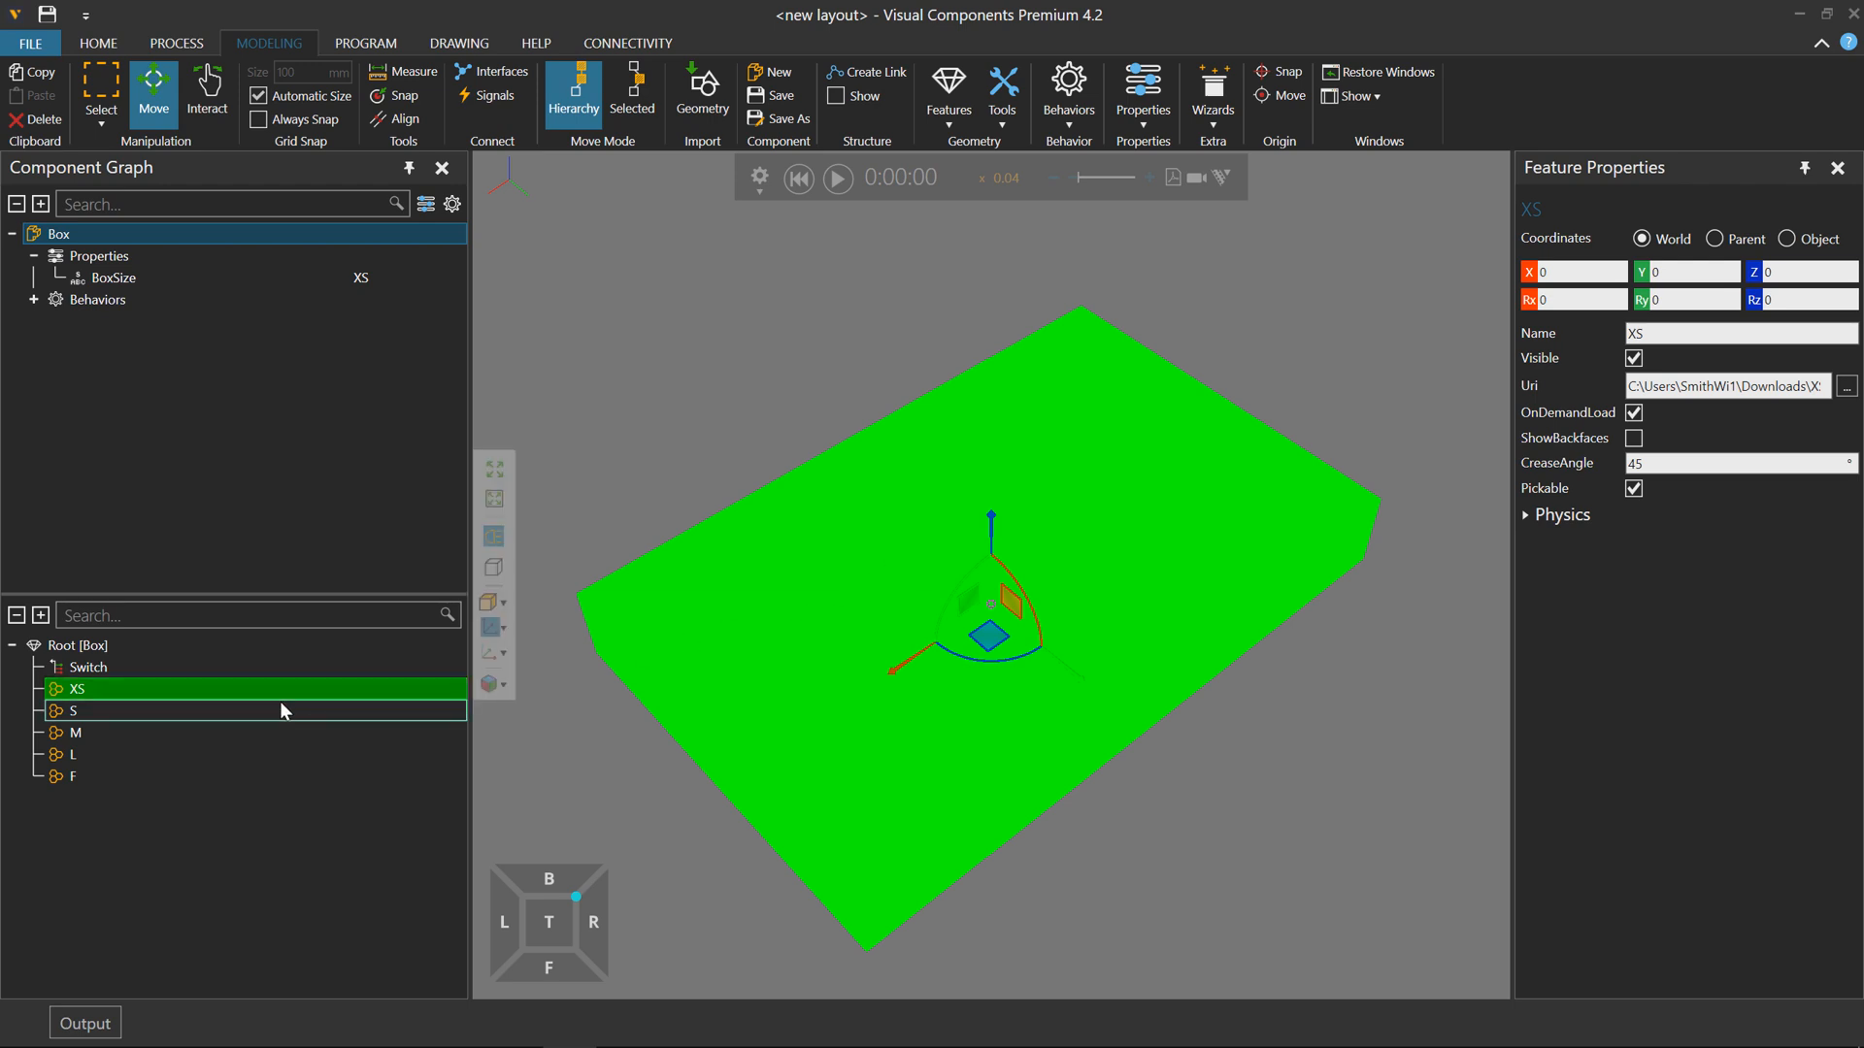
left_click(74, 711)
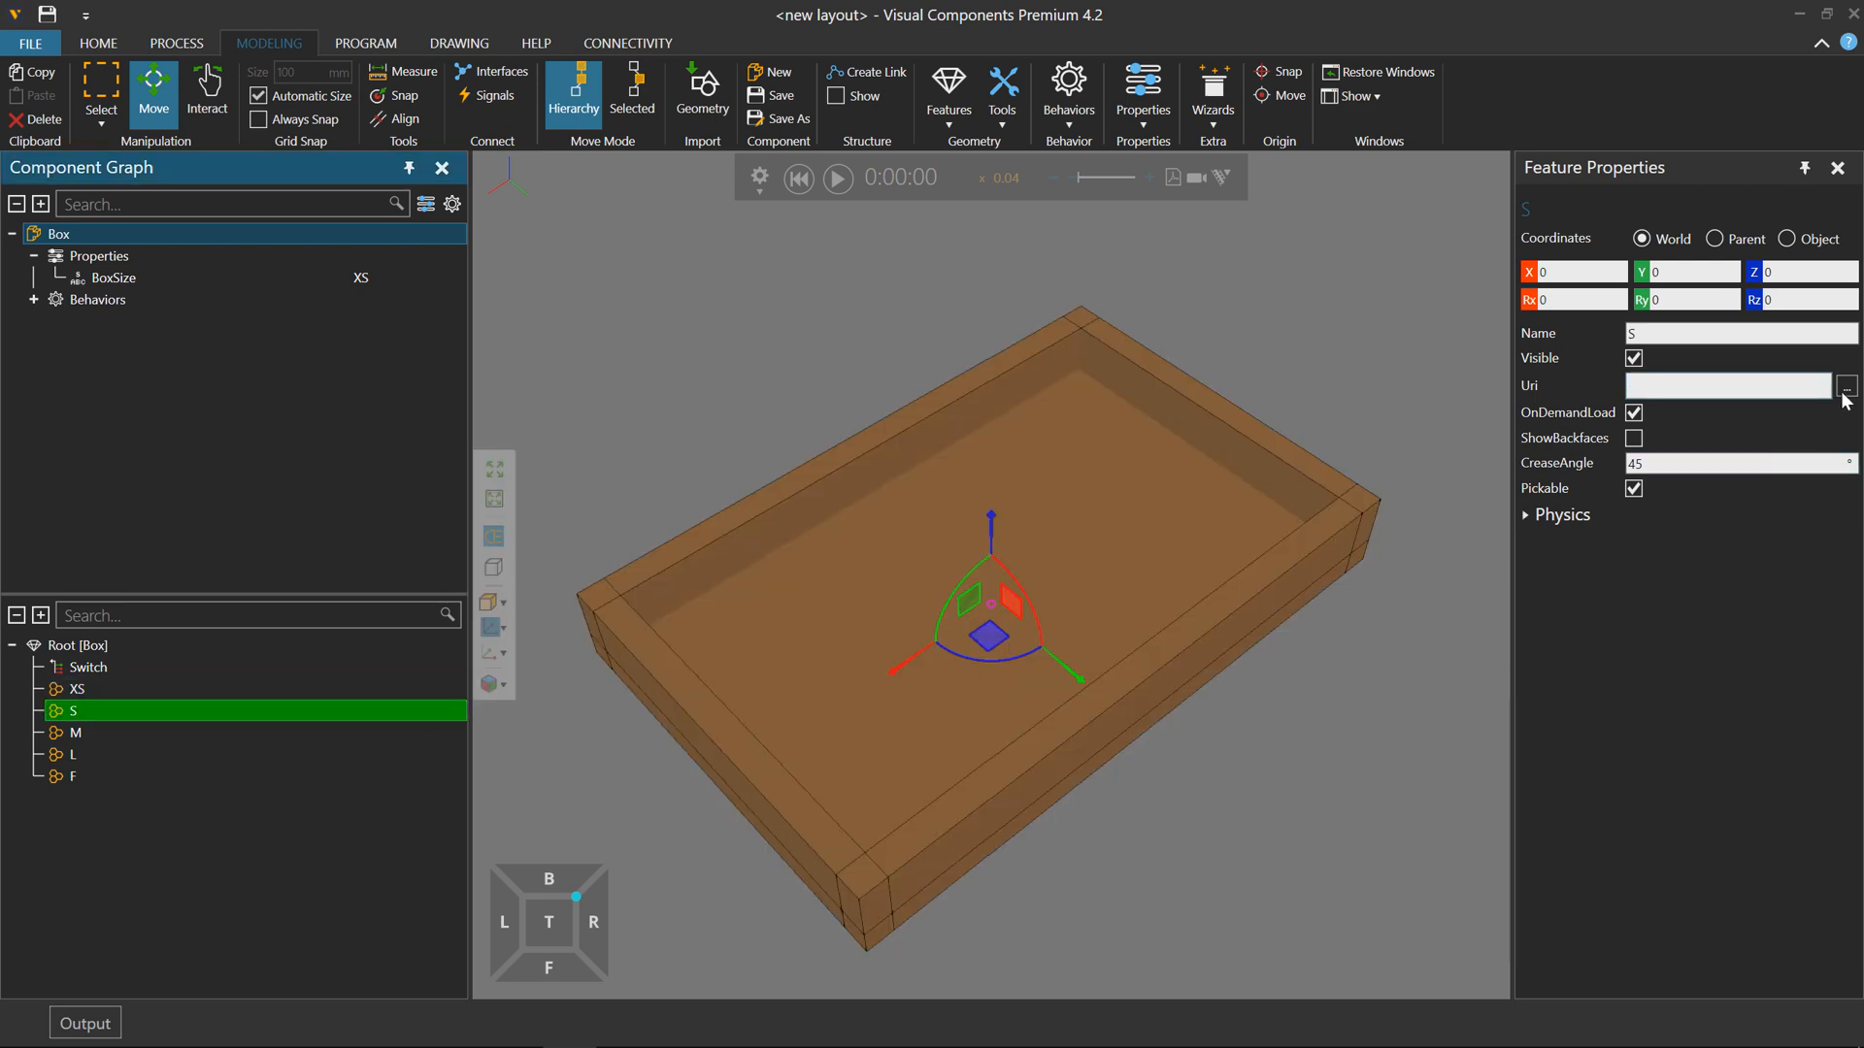
left_click(1844, 384)
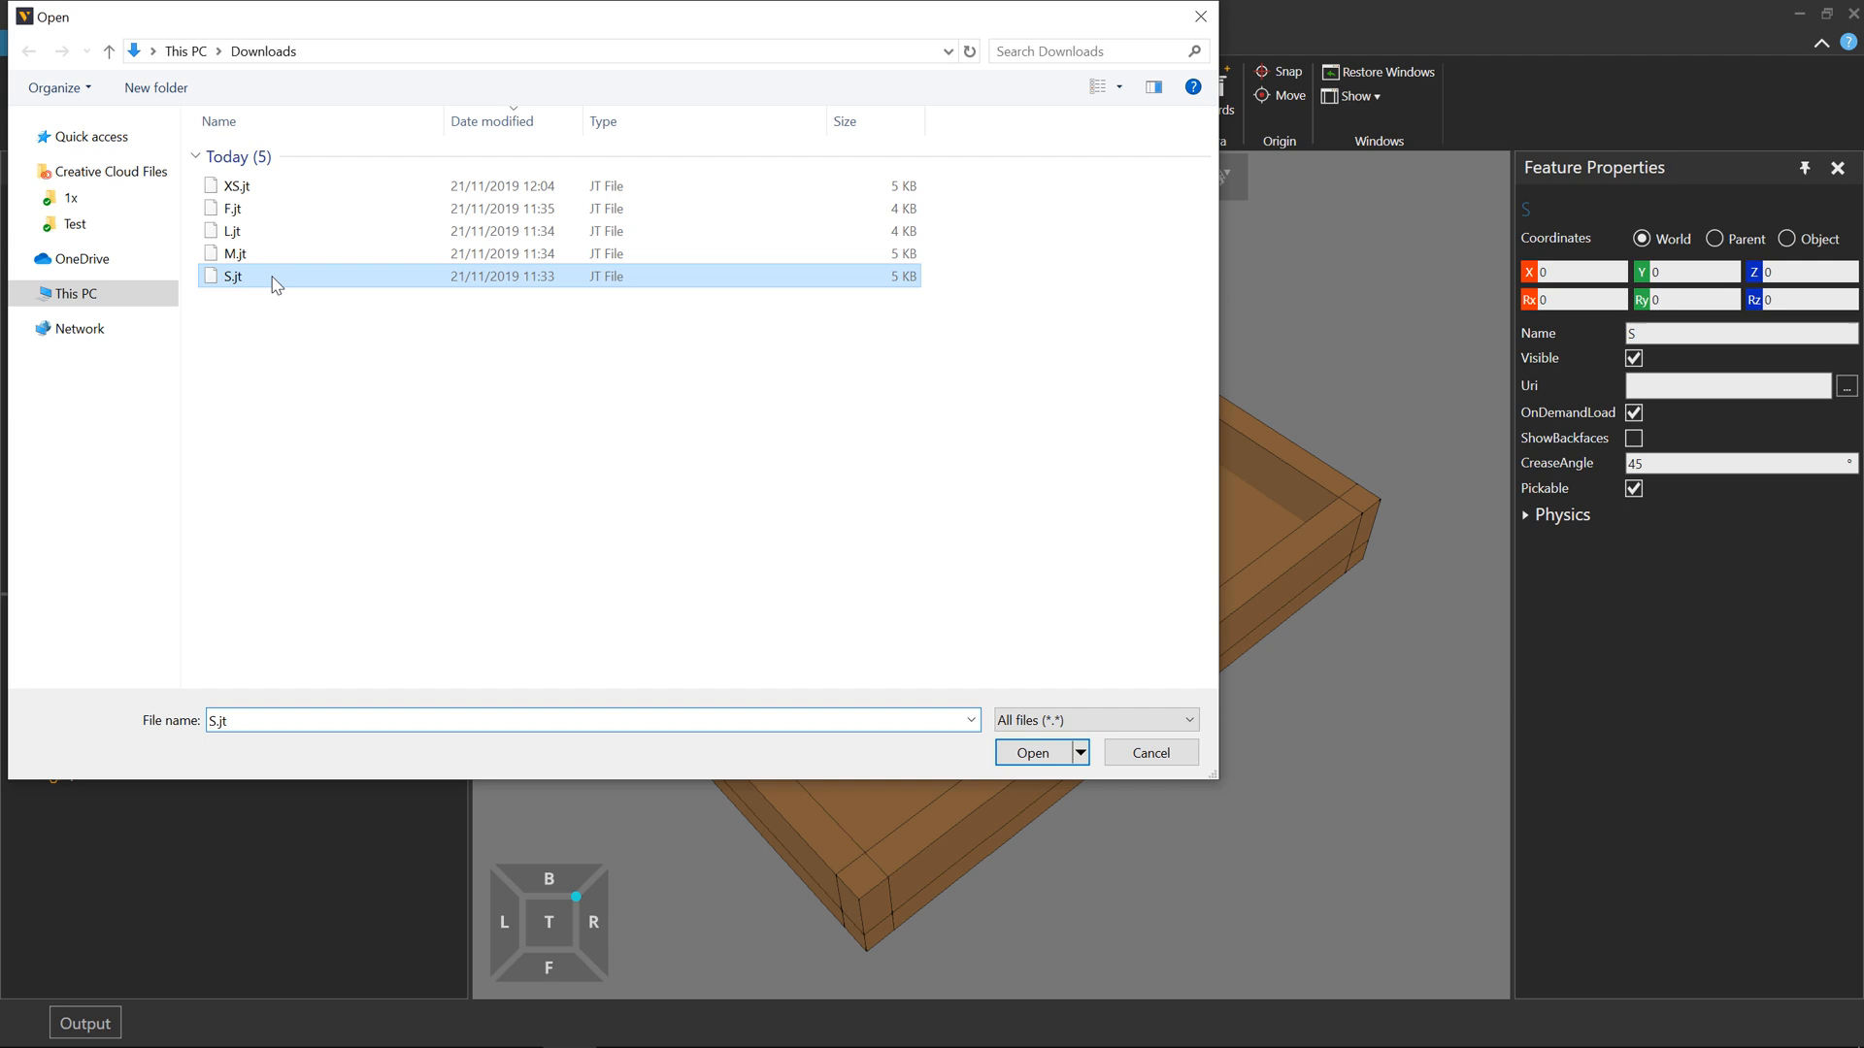
left_click(1031, 753)
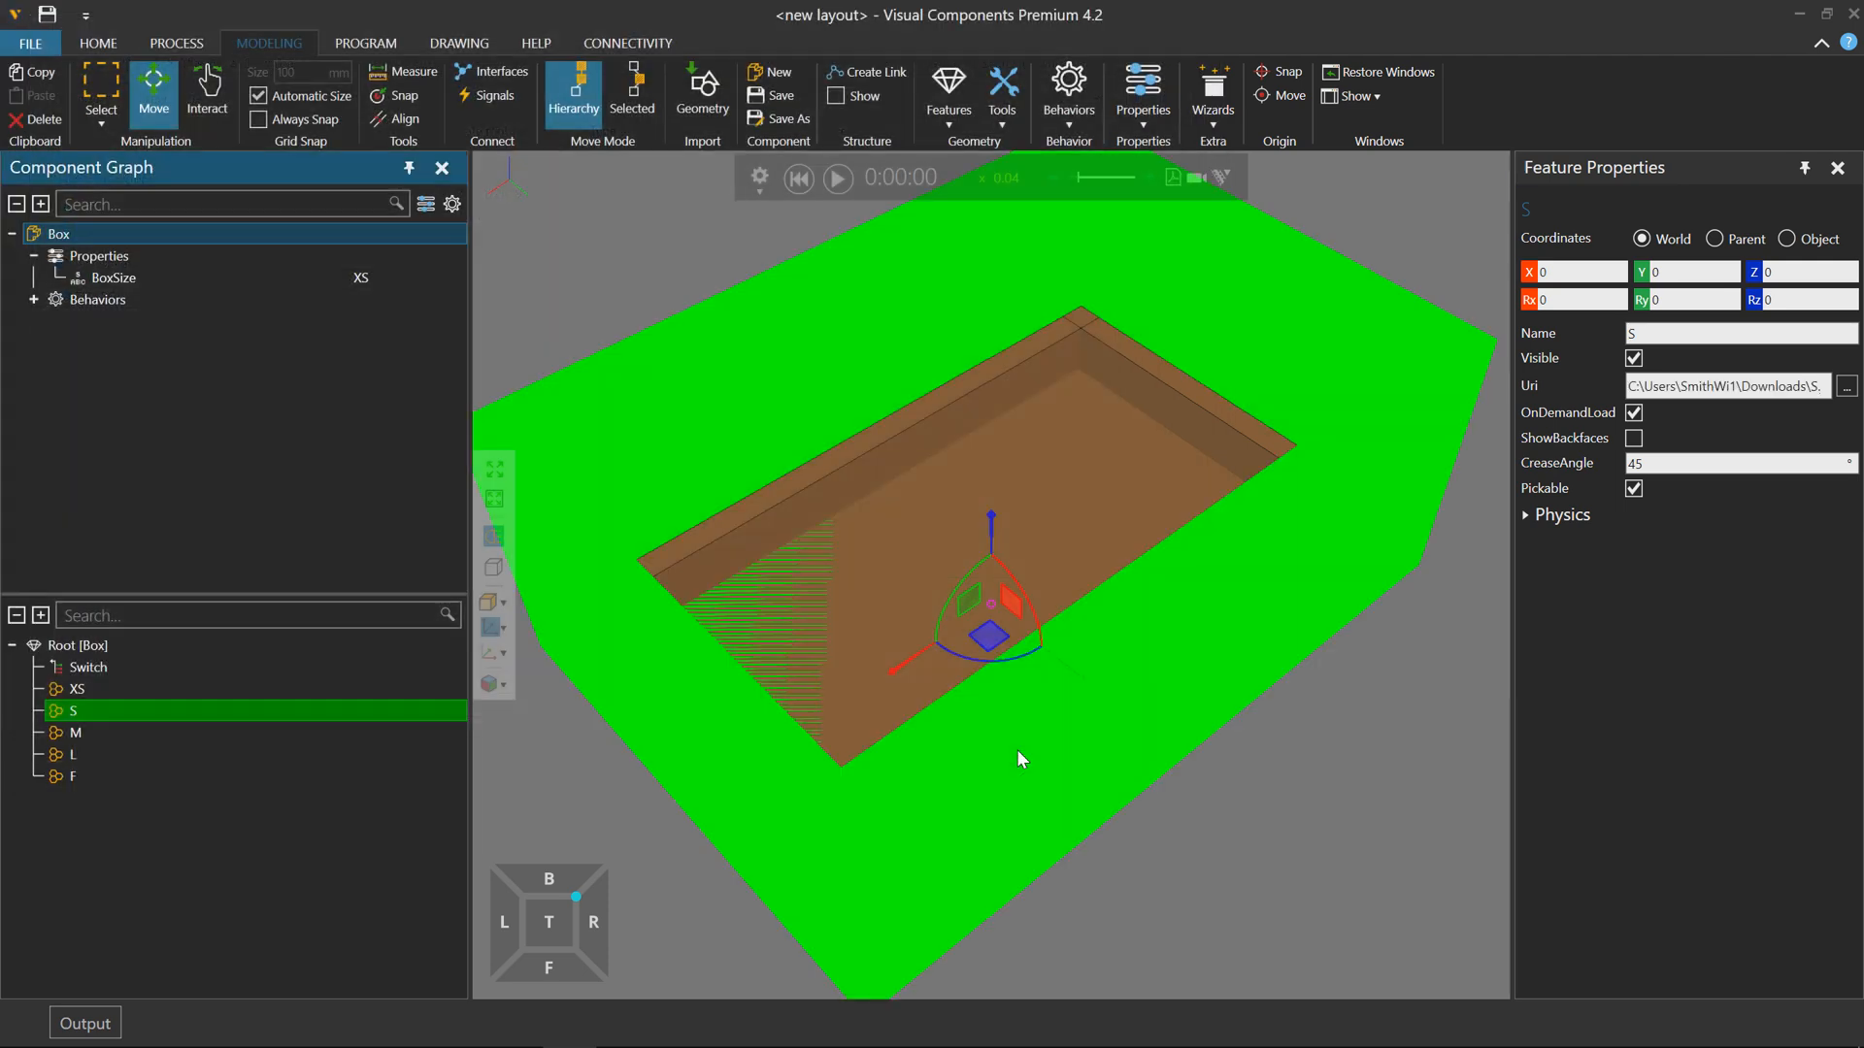
Load the matching M, L and F JT files into their containers.
left_click(76, 732)
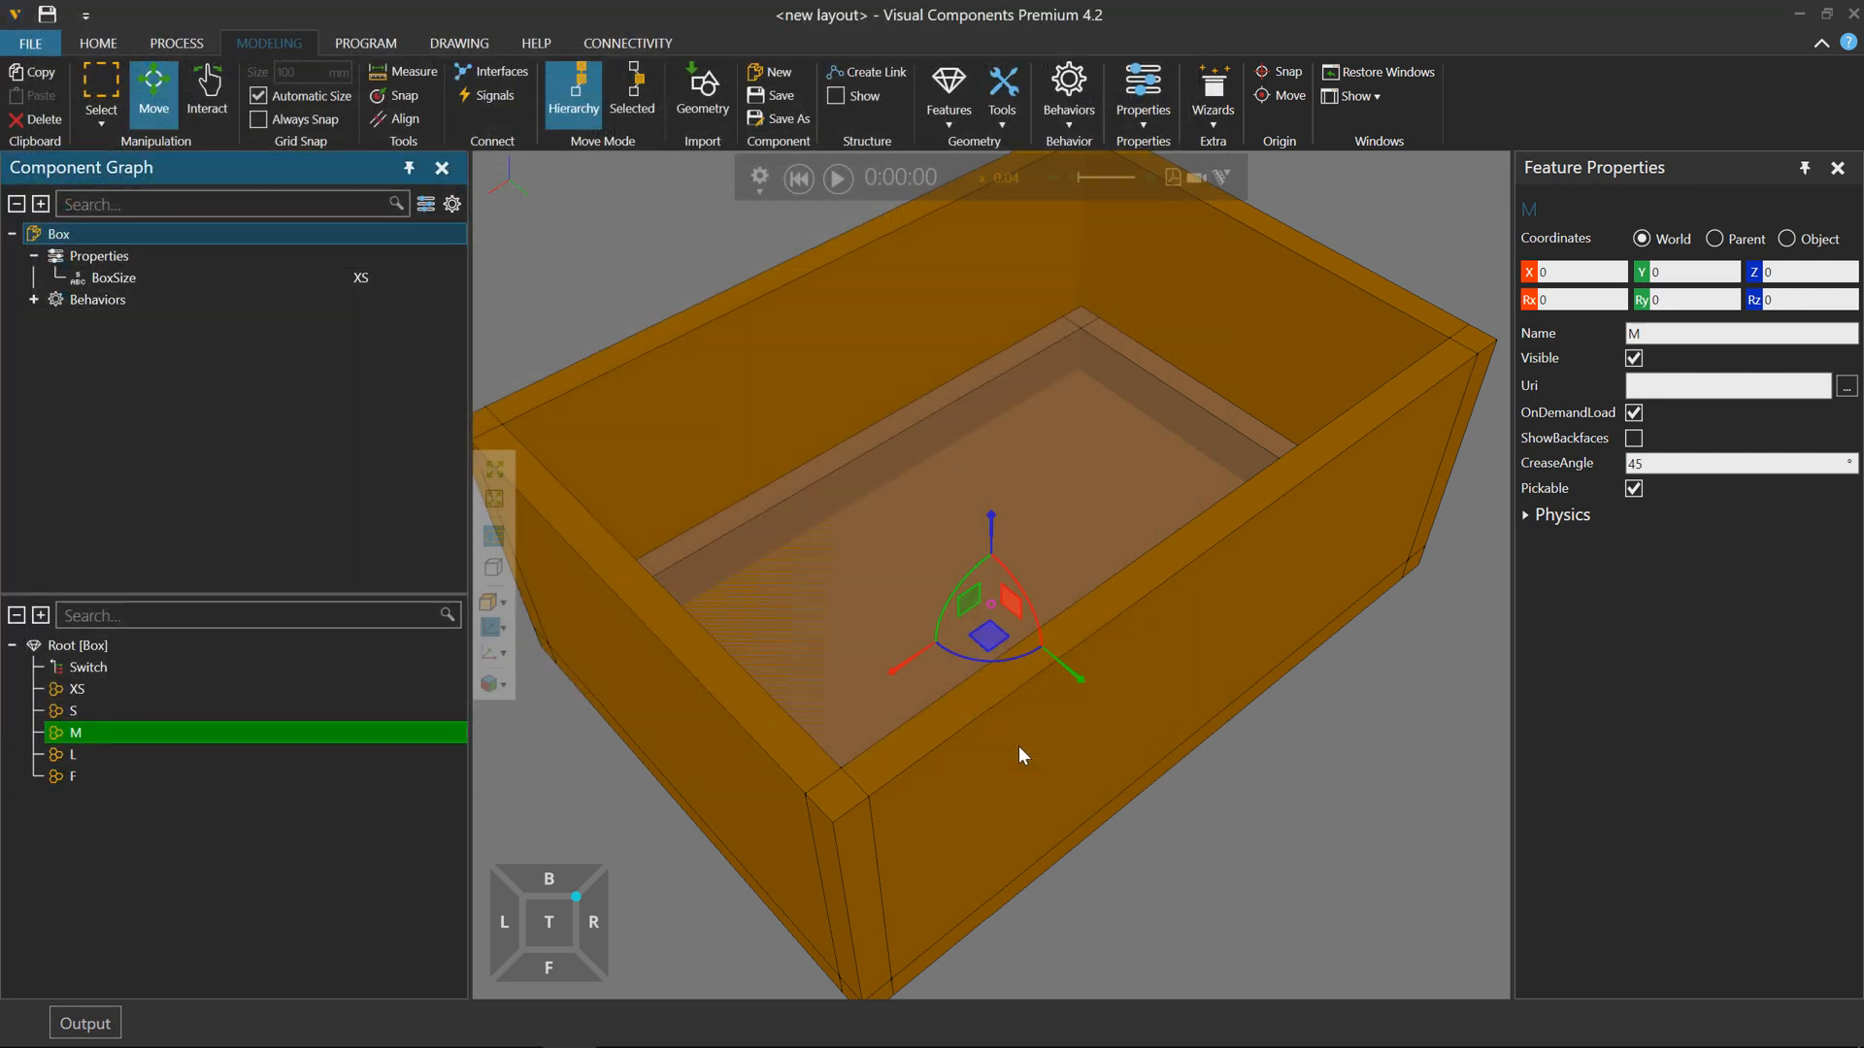
left_click(72, 753)
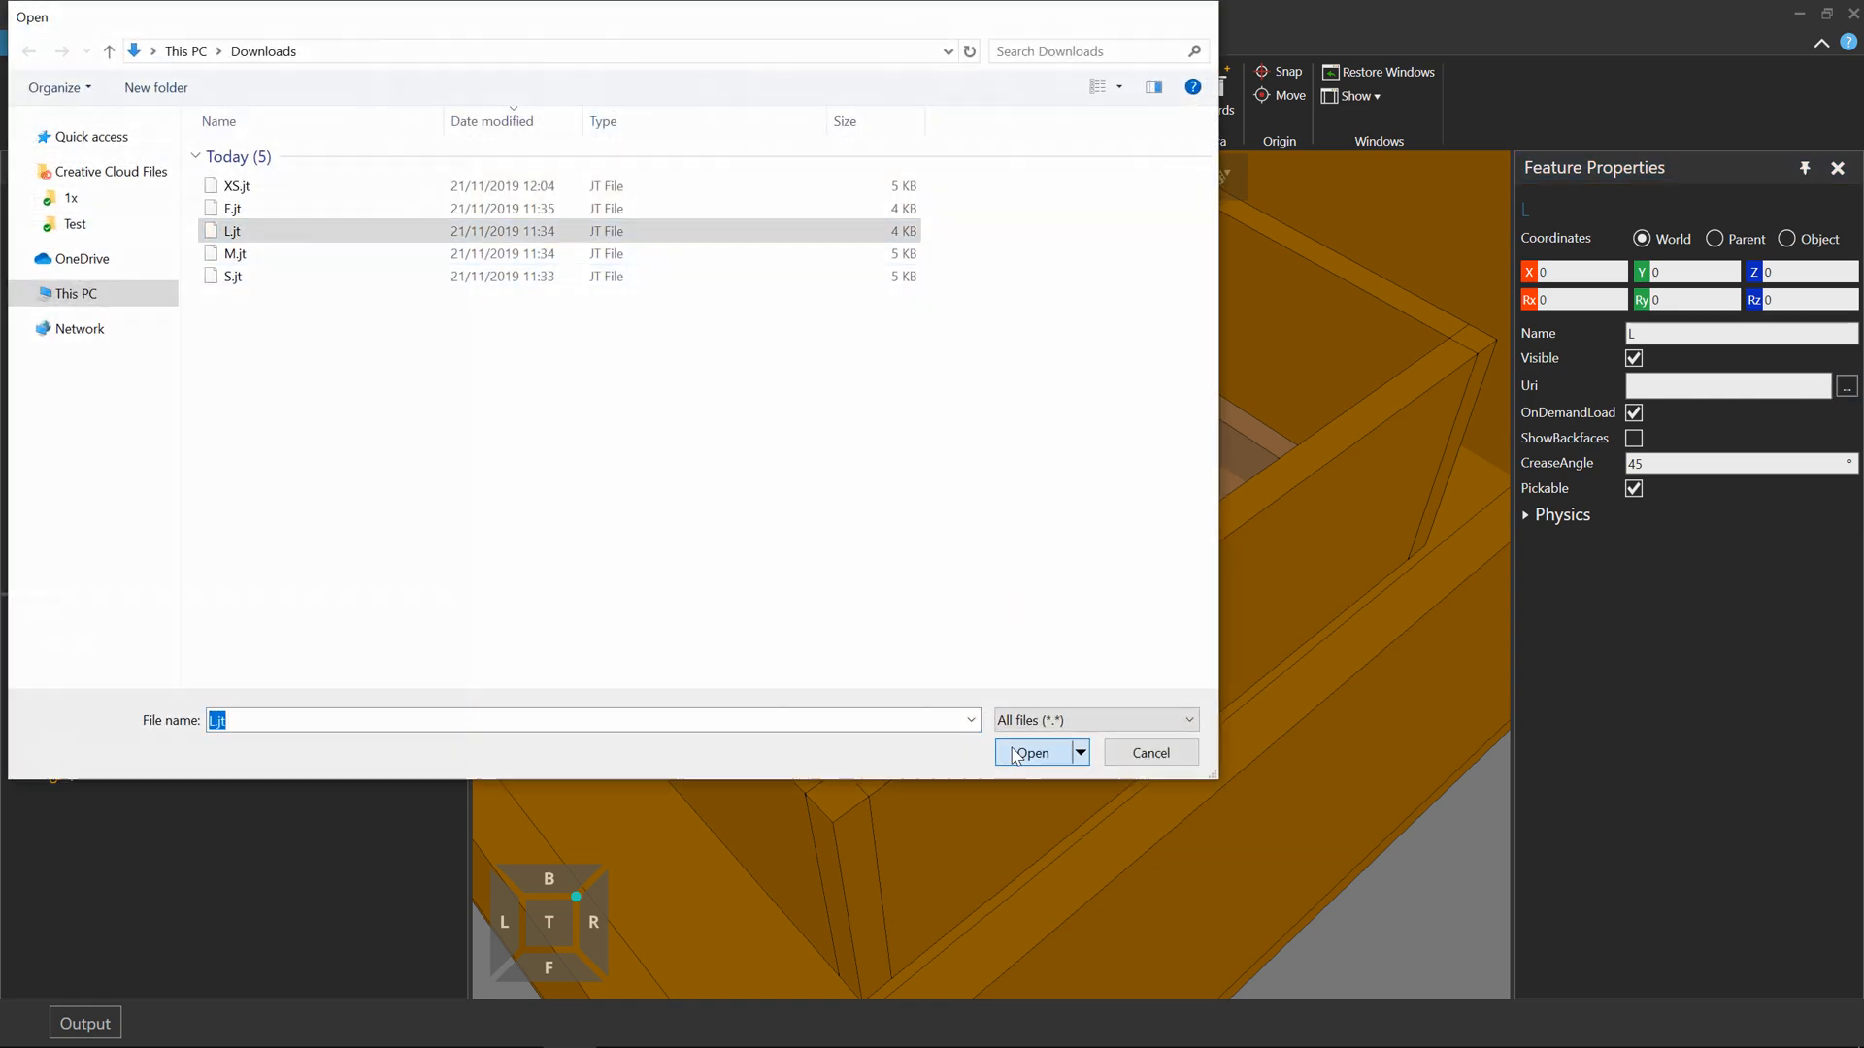
left_click(1033, 753)
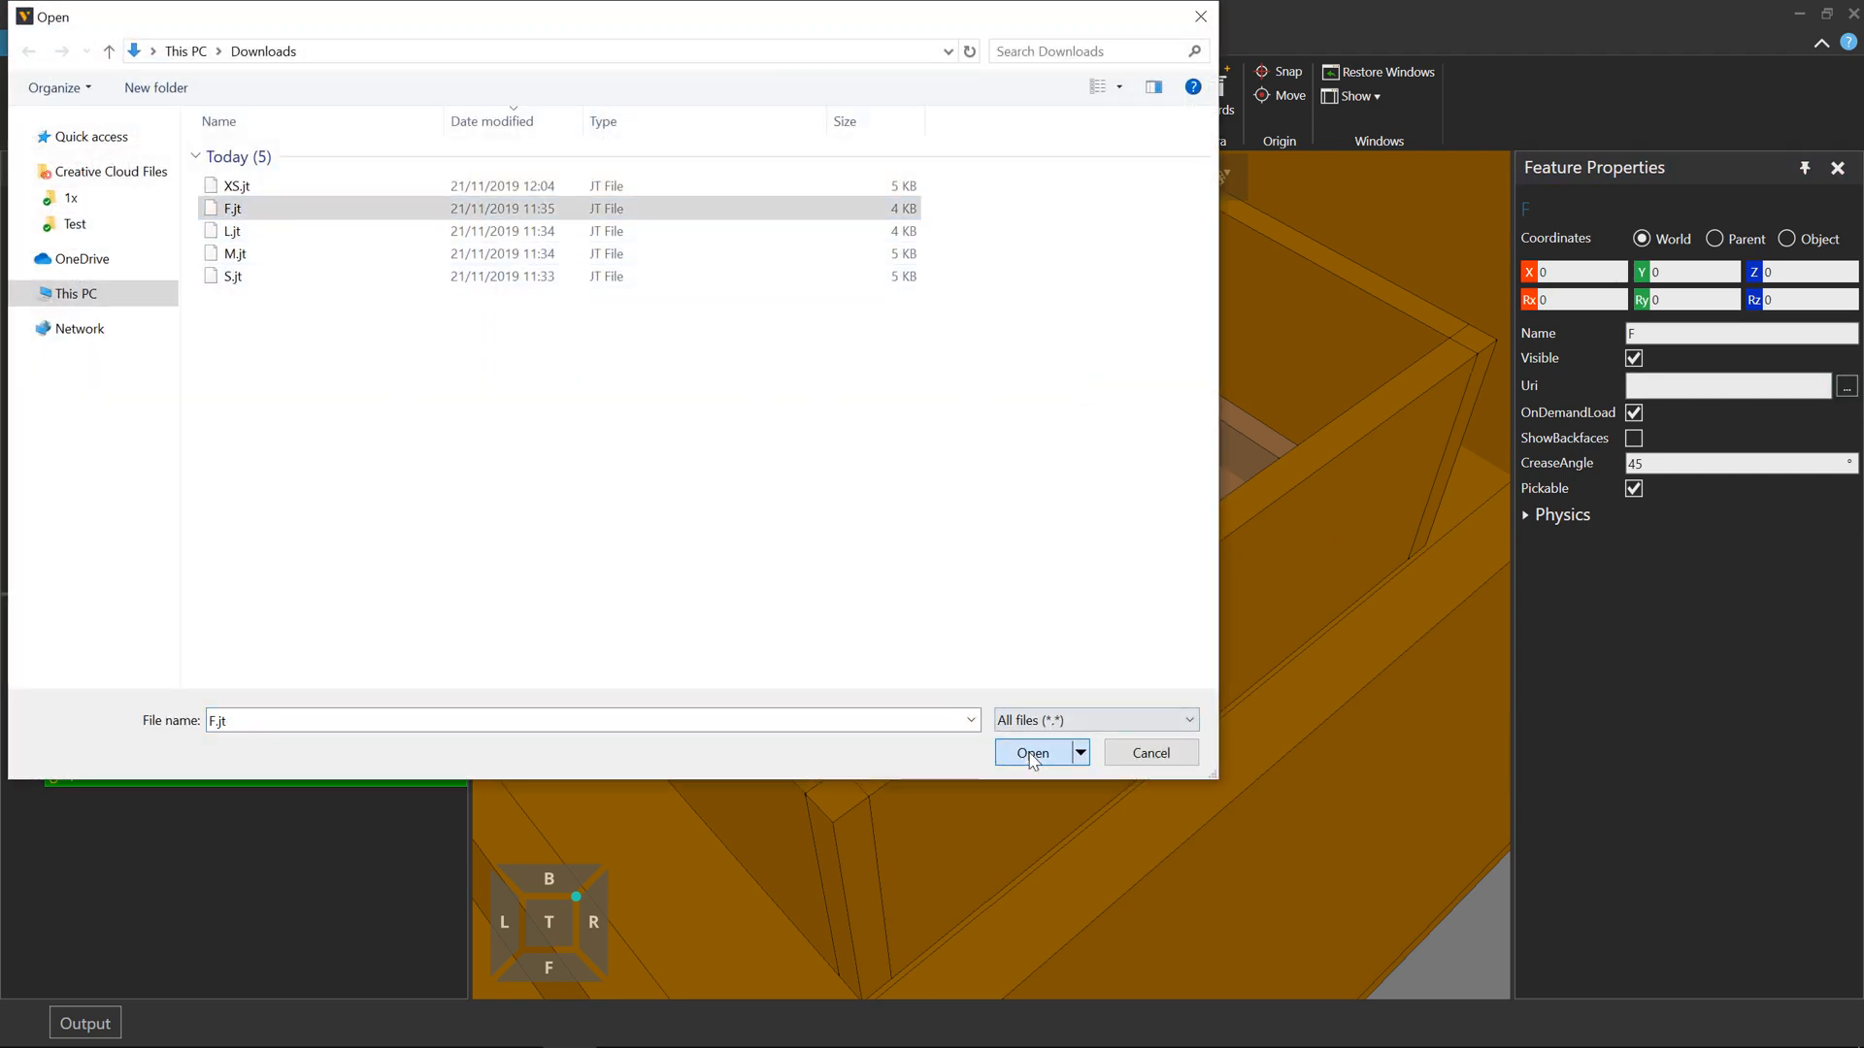
left_click(1031, 753)
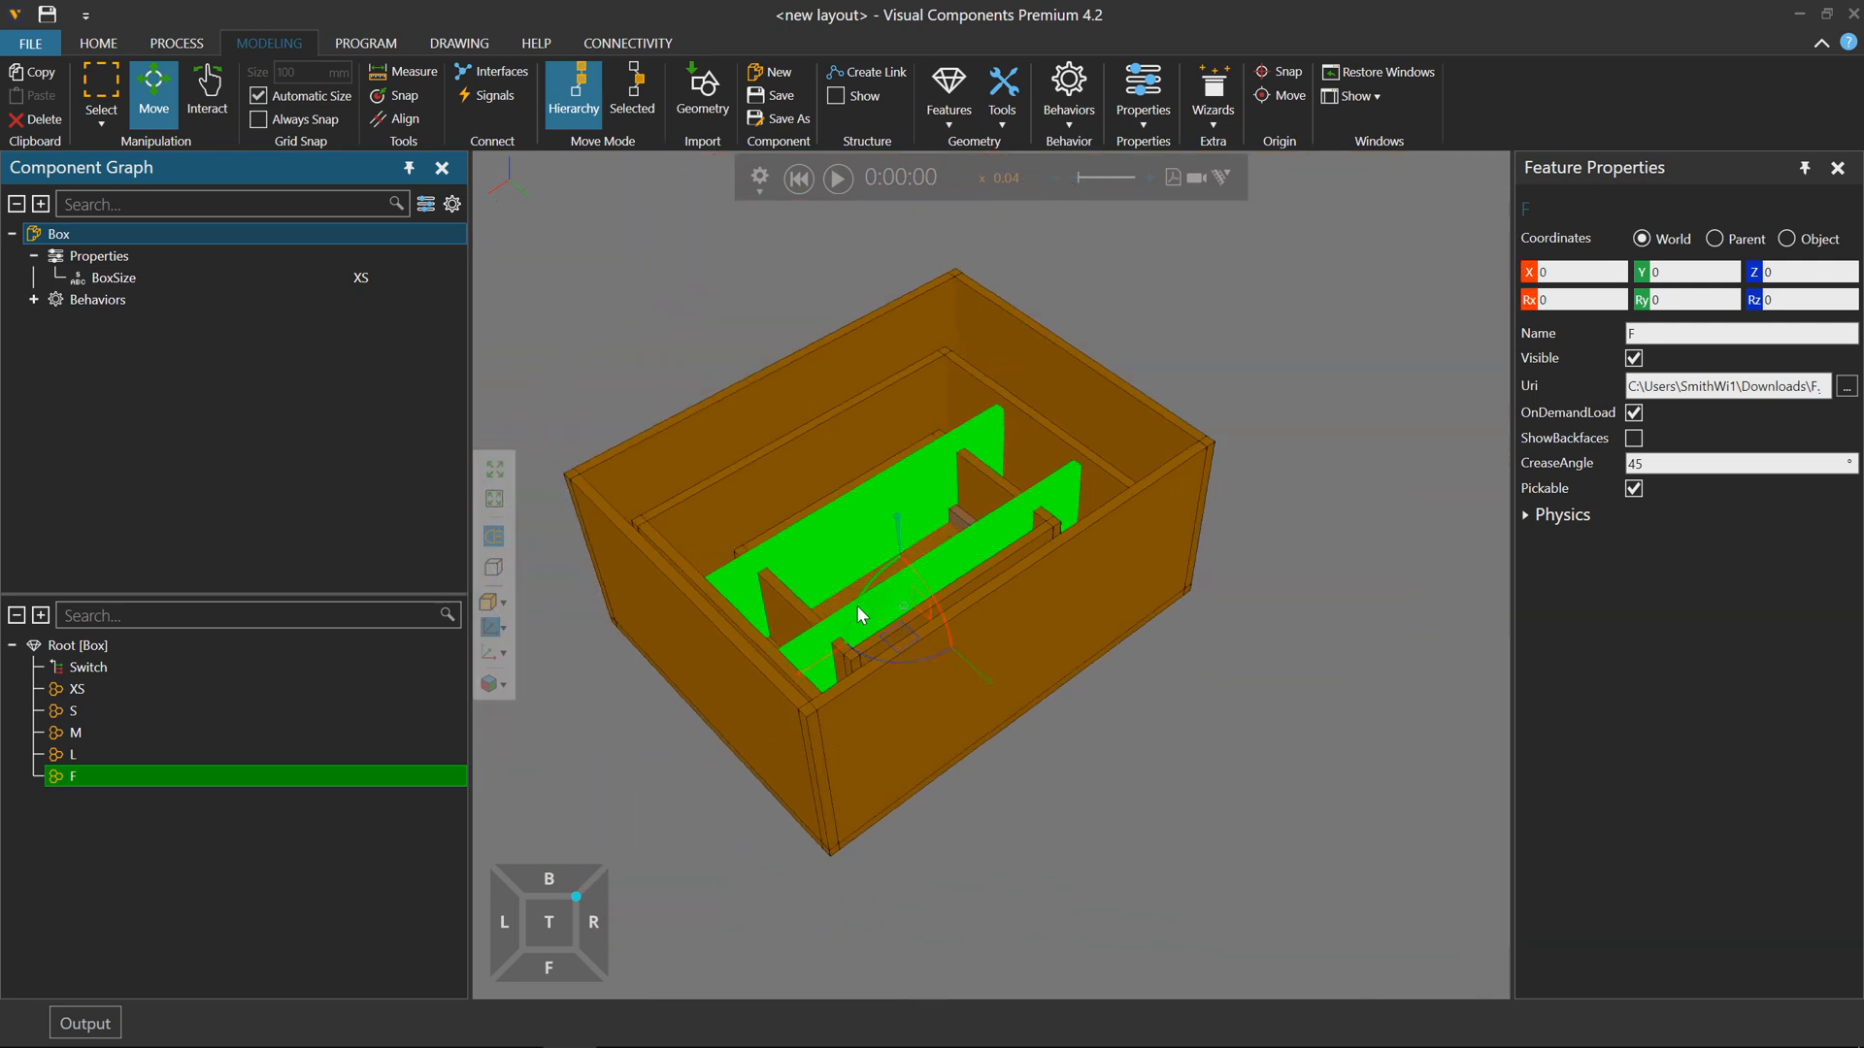
left_click(78, 688)
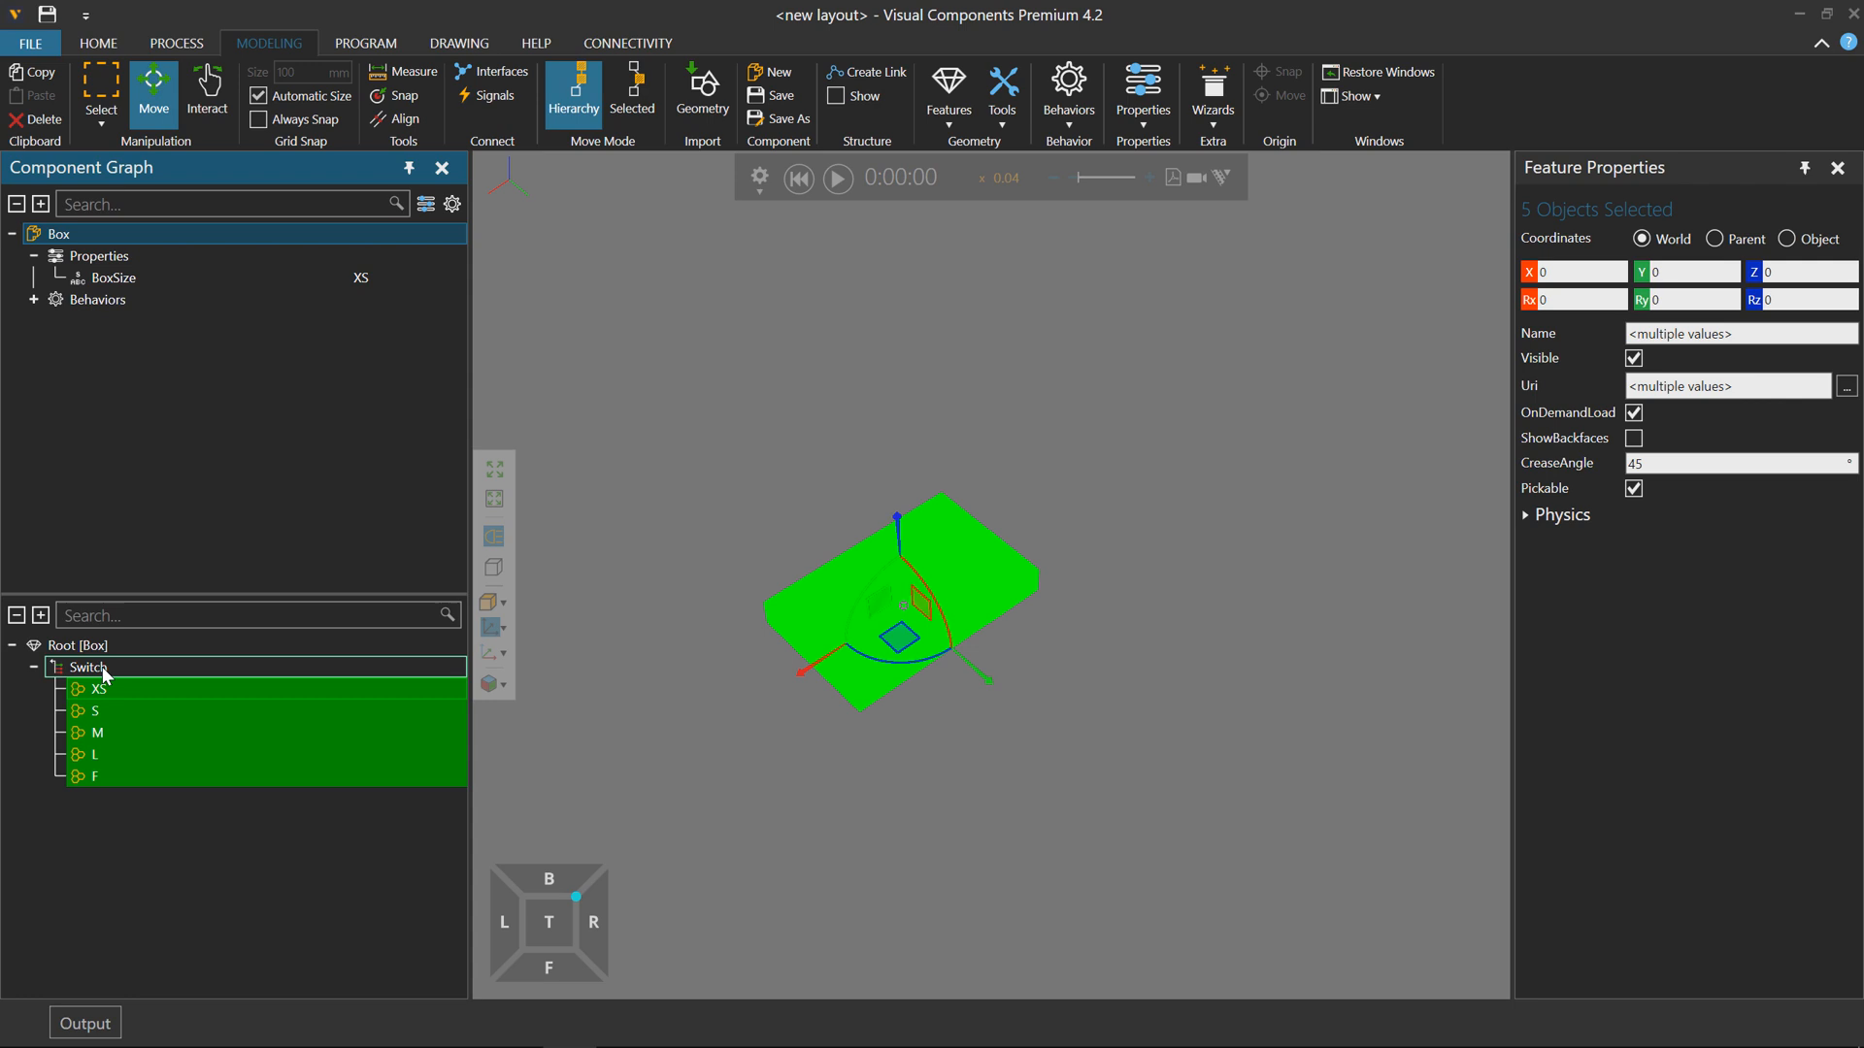
left_click(56, 233)
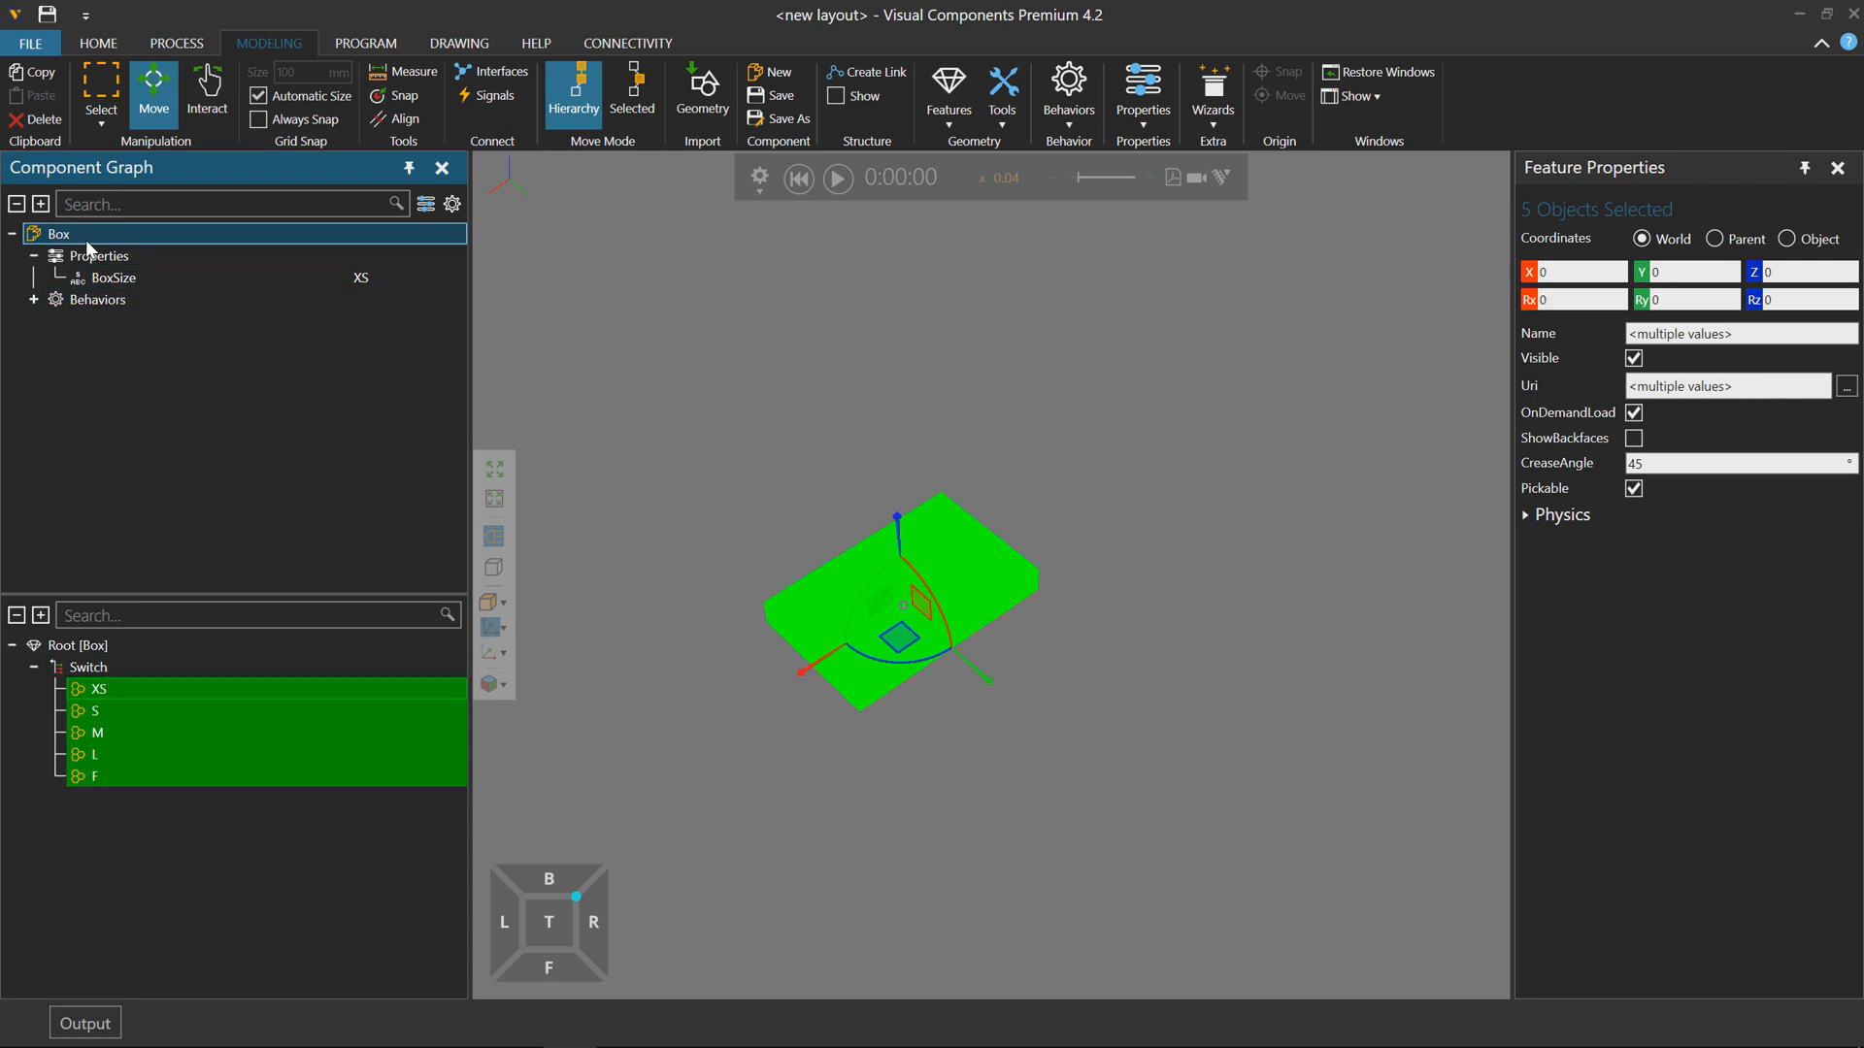
left_click(58, 233)
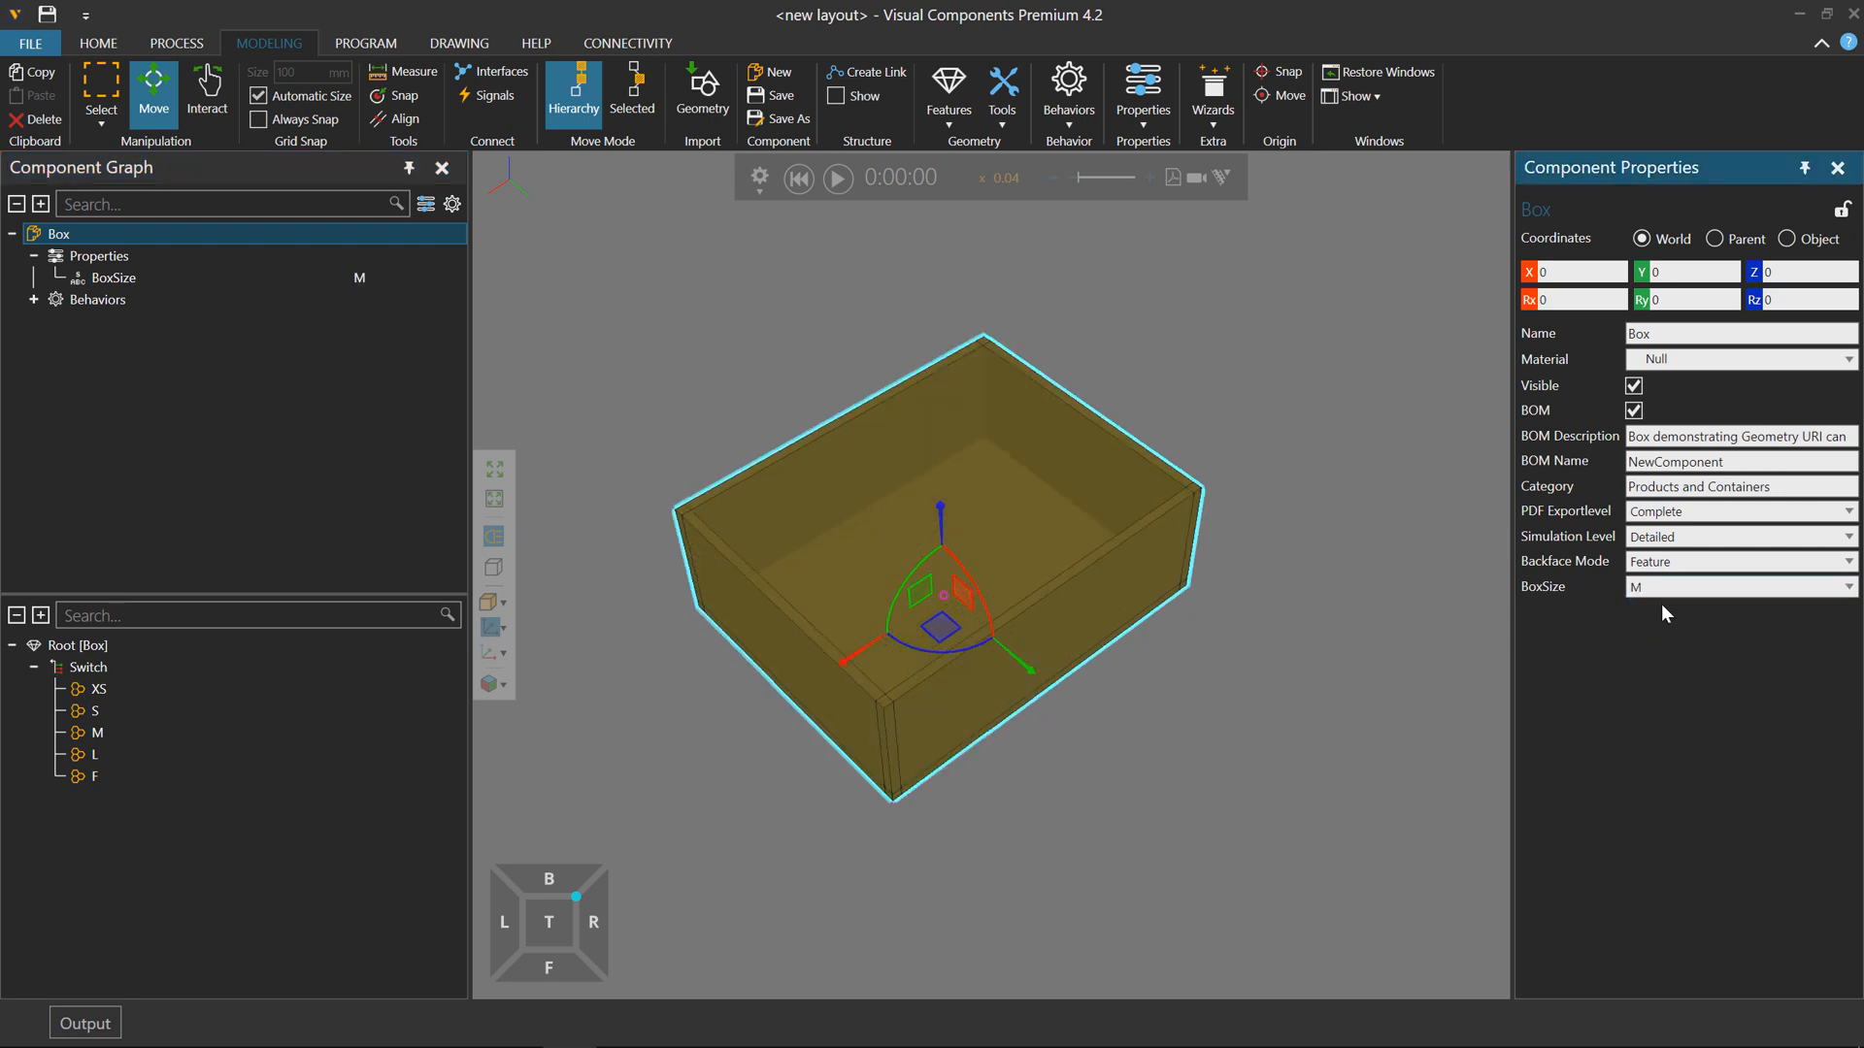
left_click(1736, 587)
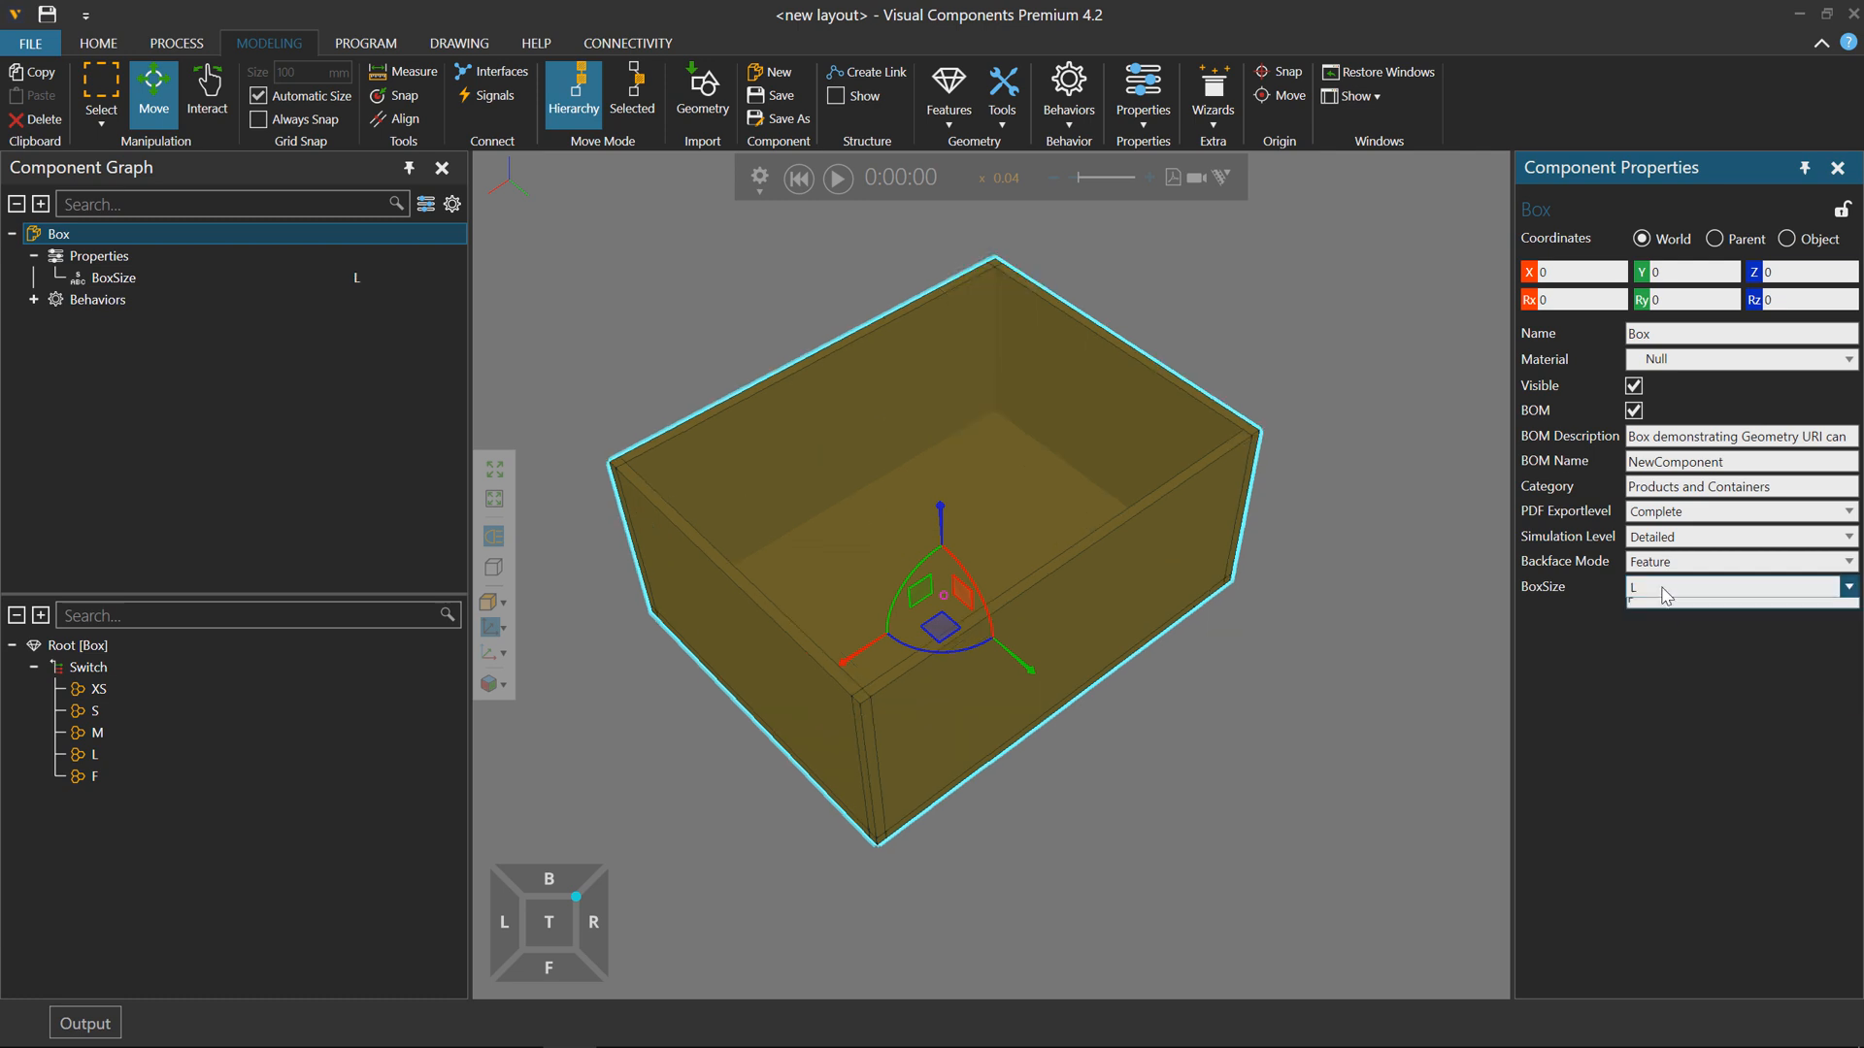
left_click(1736, 587)
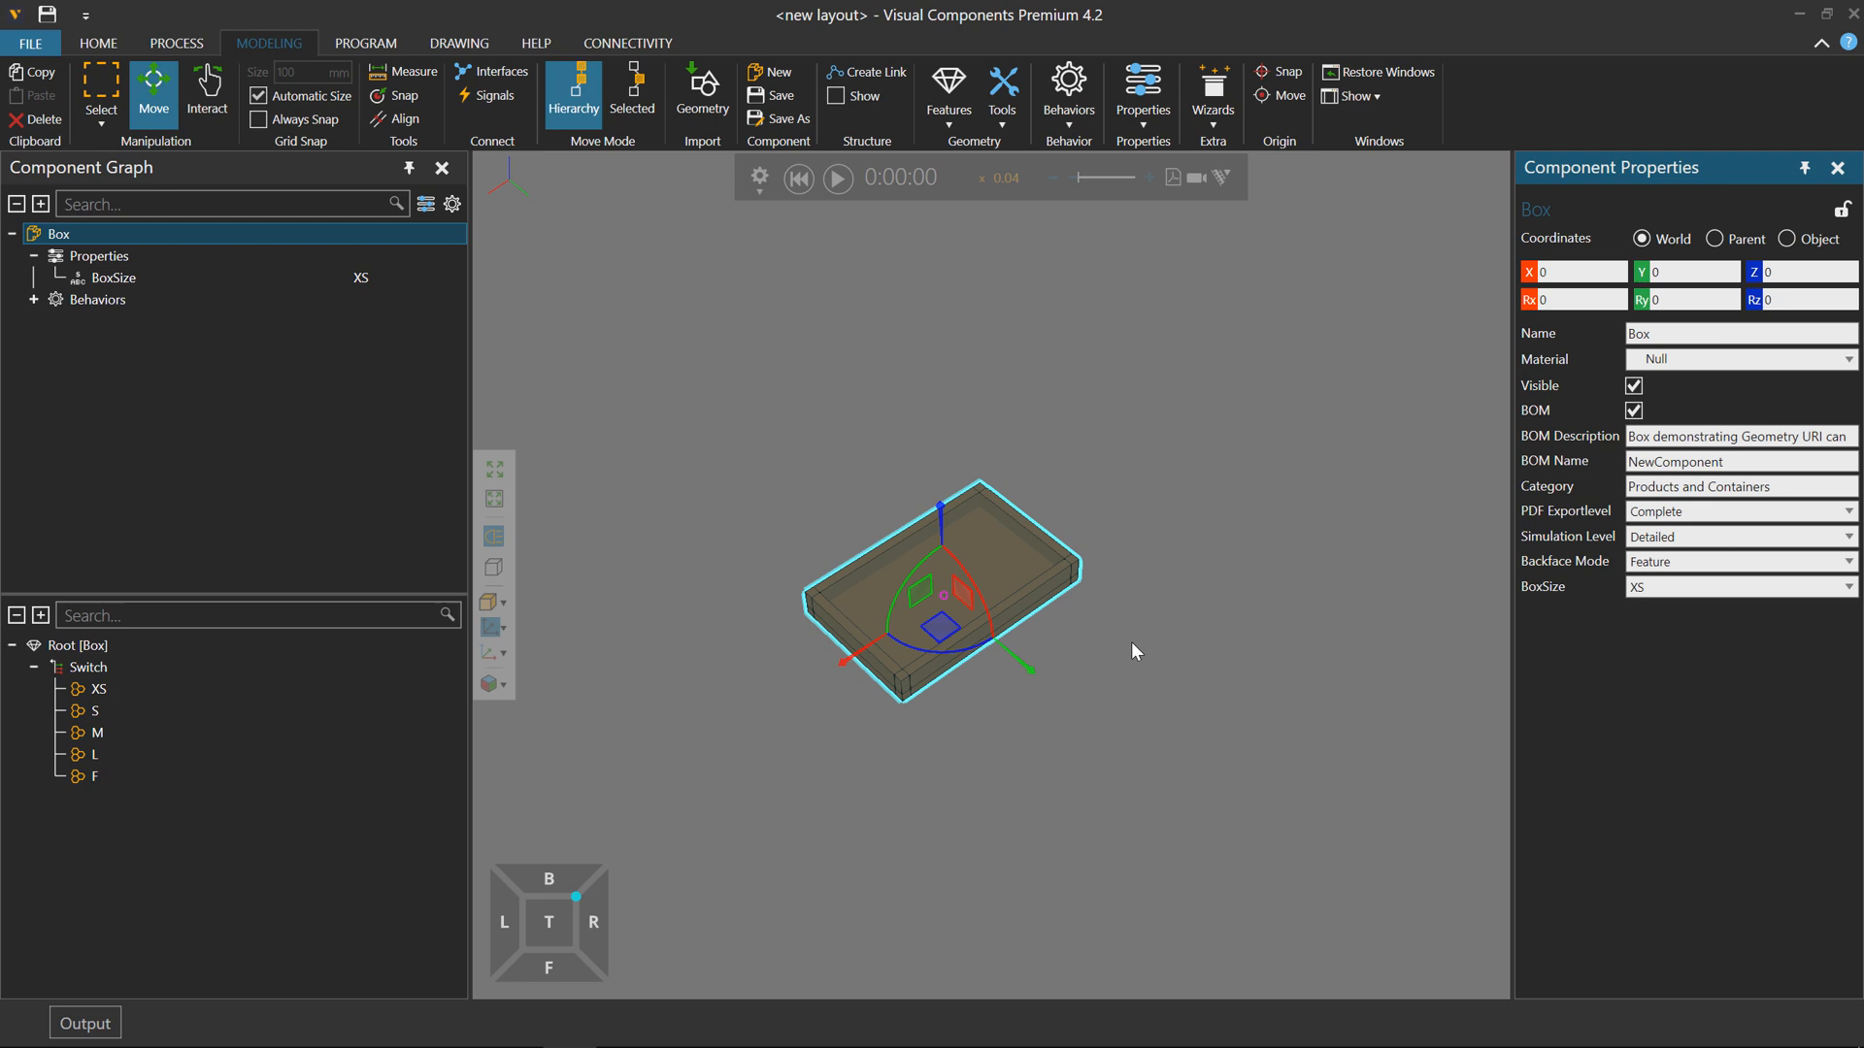
left_click(97, 689)
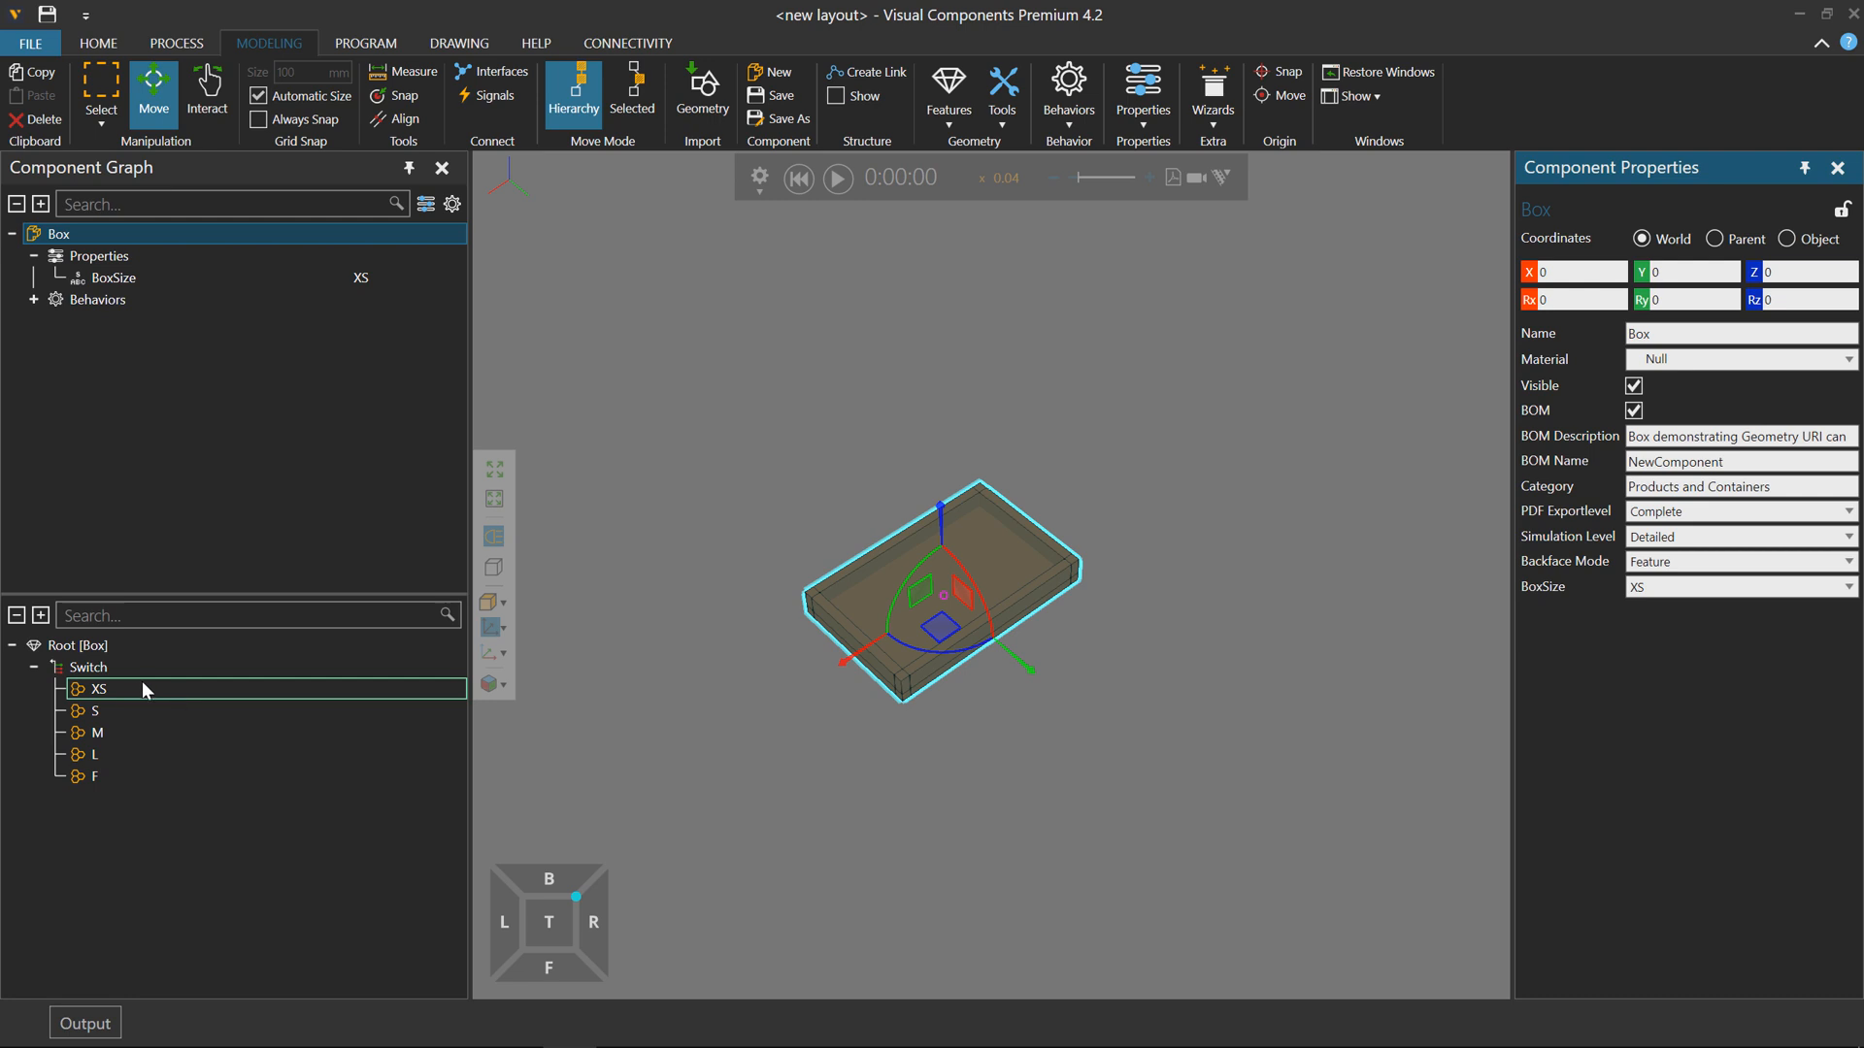
left_click(99, 689)
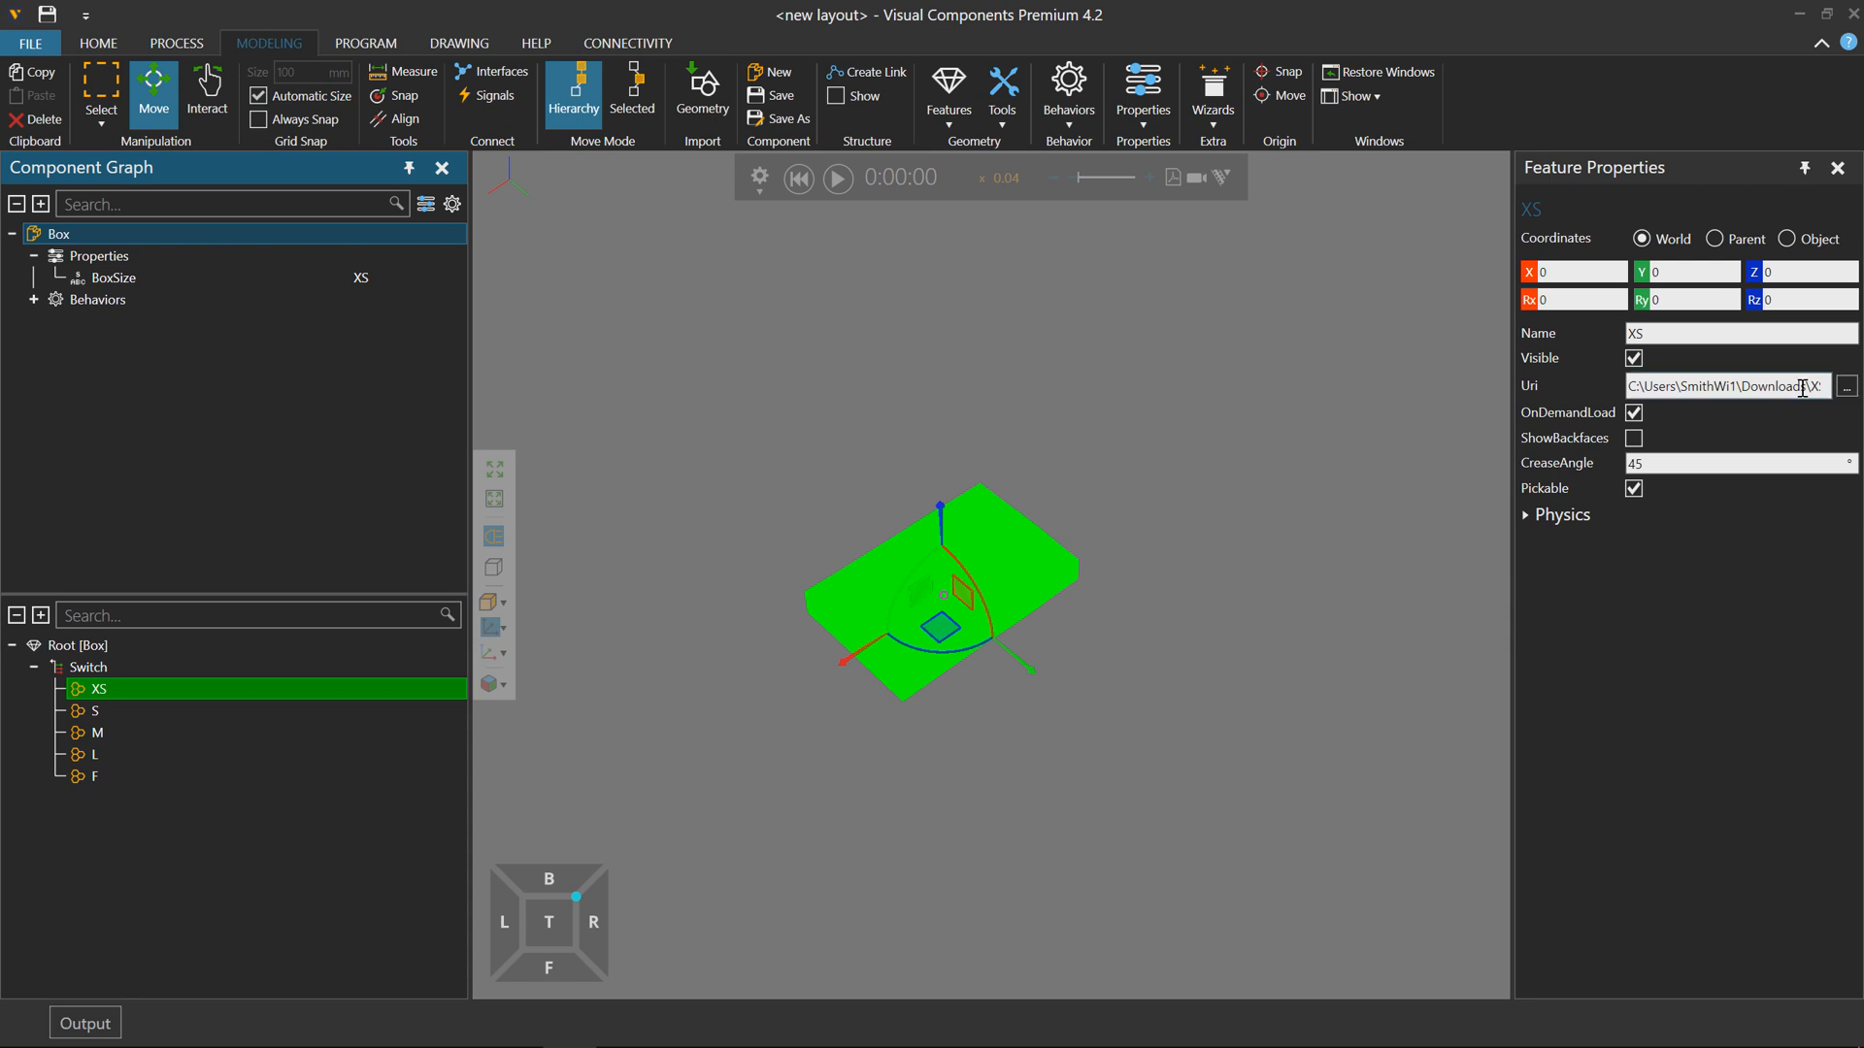
Re-point the XS container's Uri to XS.jt in Downloads.
triple_click(1725, 386)
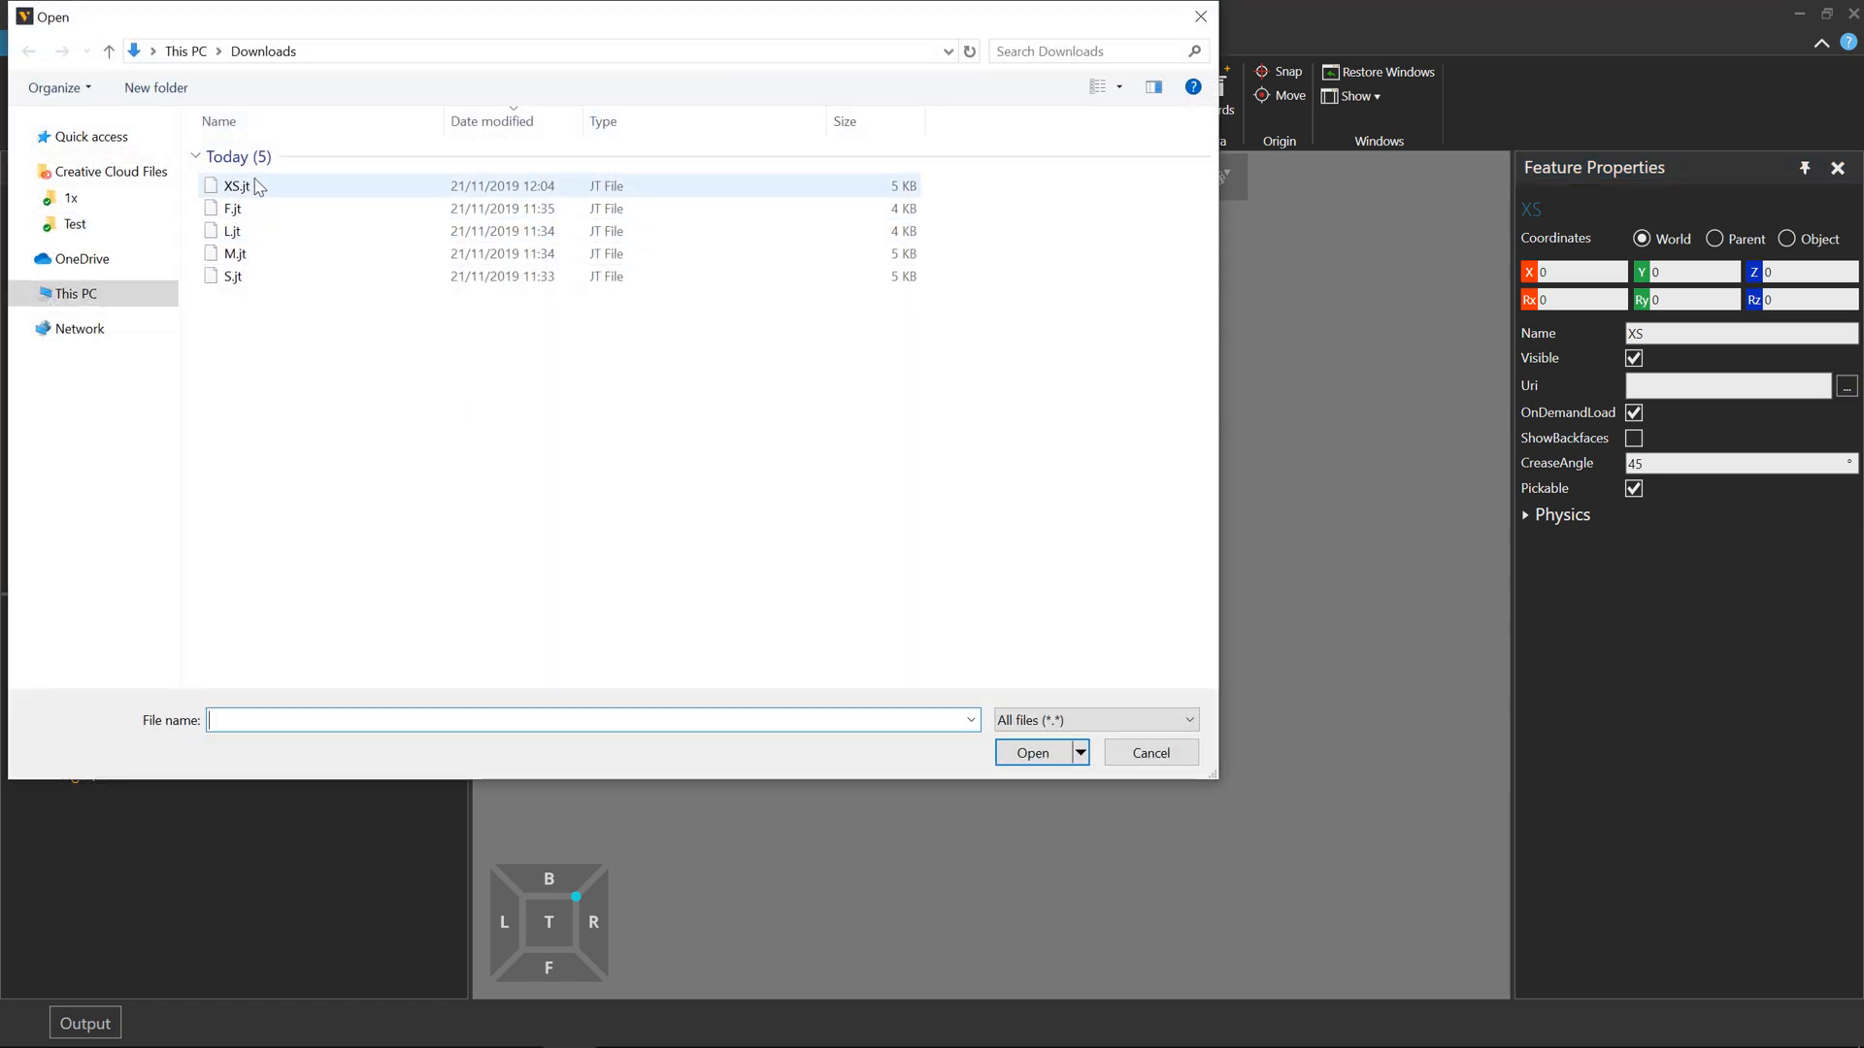
left_click(1031, 753)
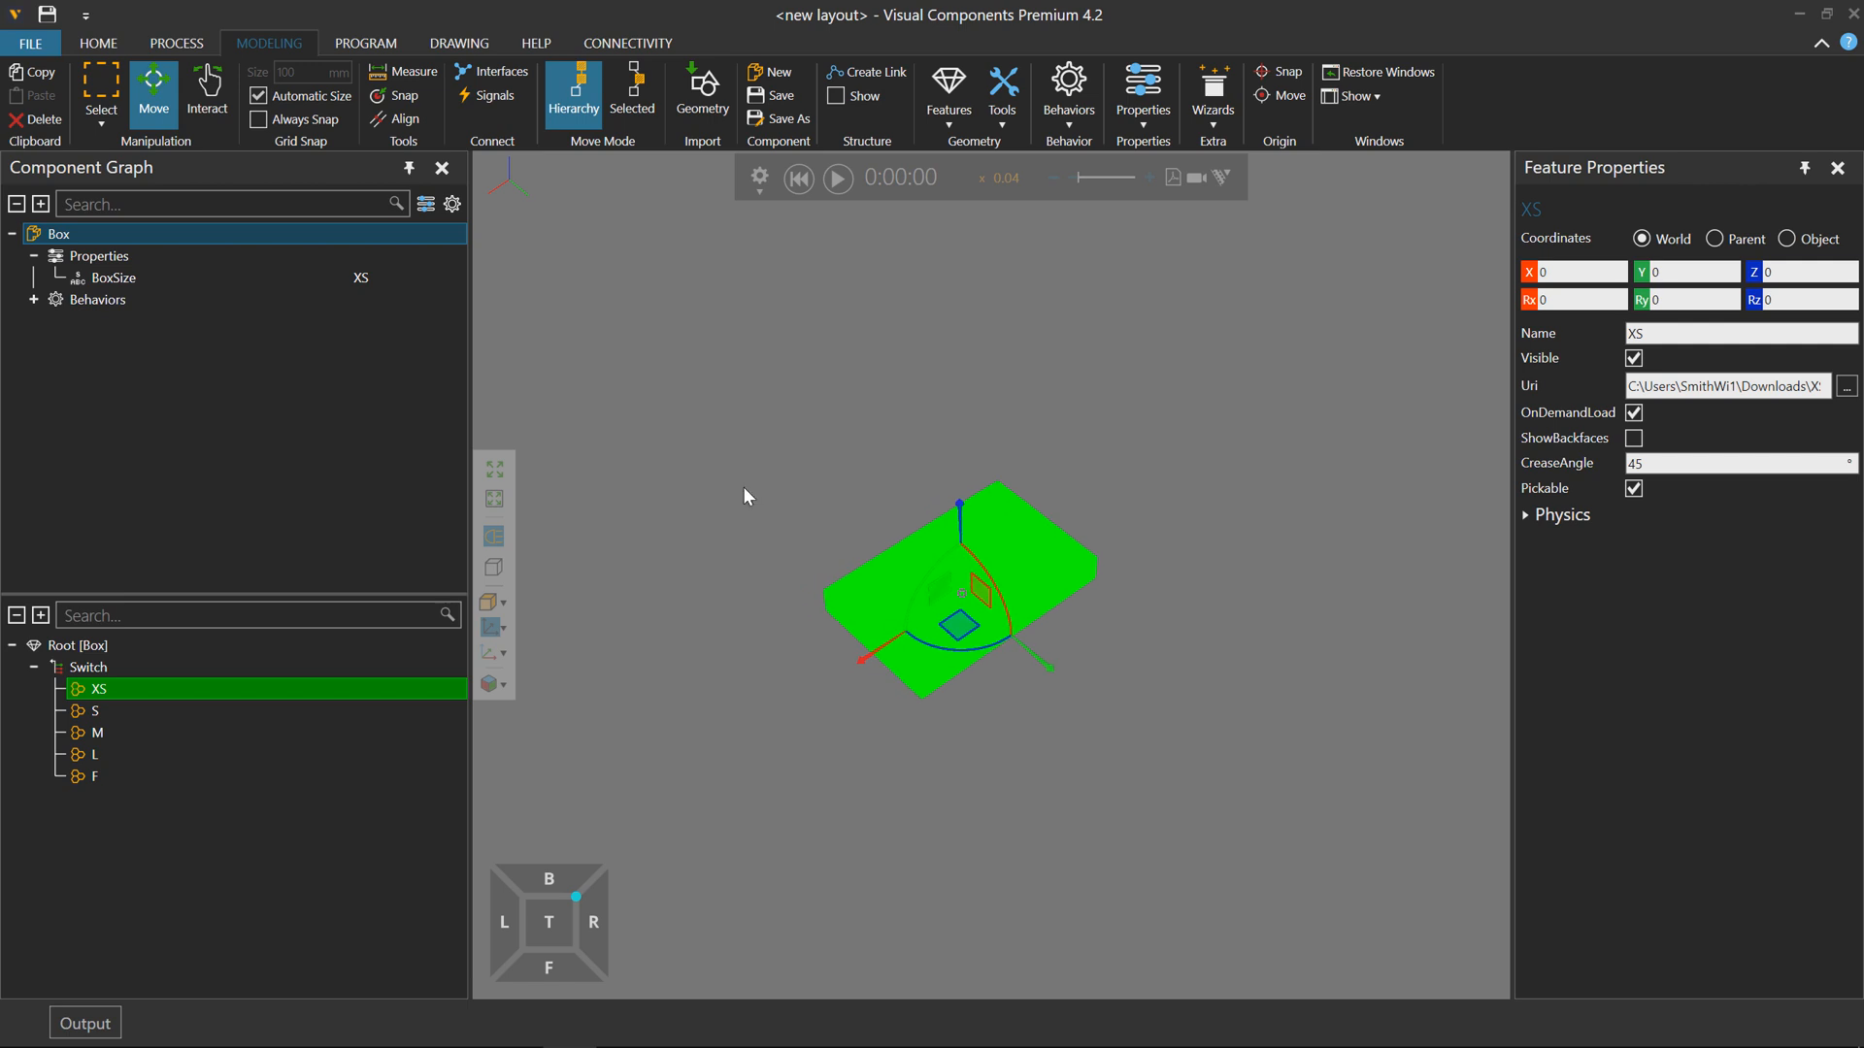
mouse_move(963, 303)
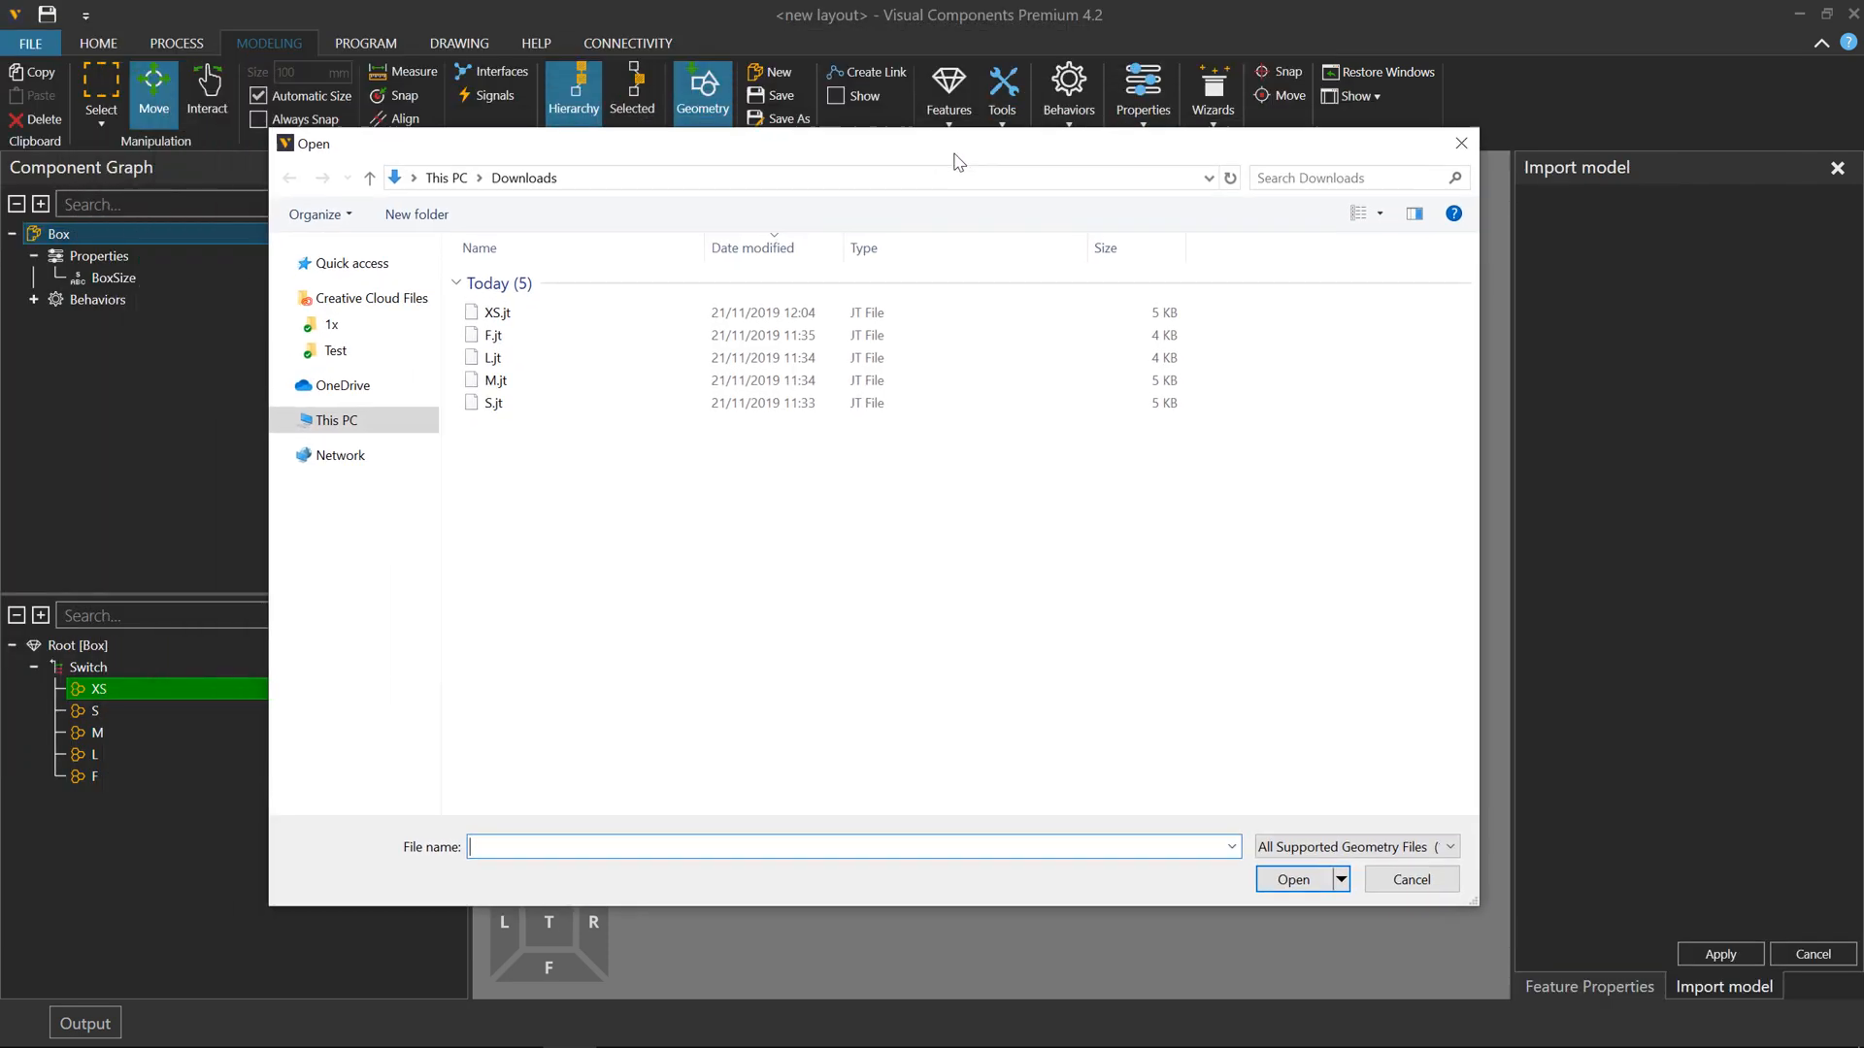
Choose XS.jt for geometry import, review the options, then cancel the import.
left_click(551, 313)
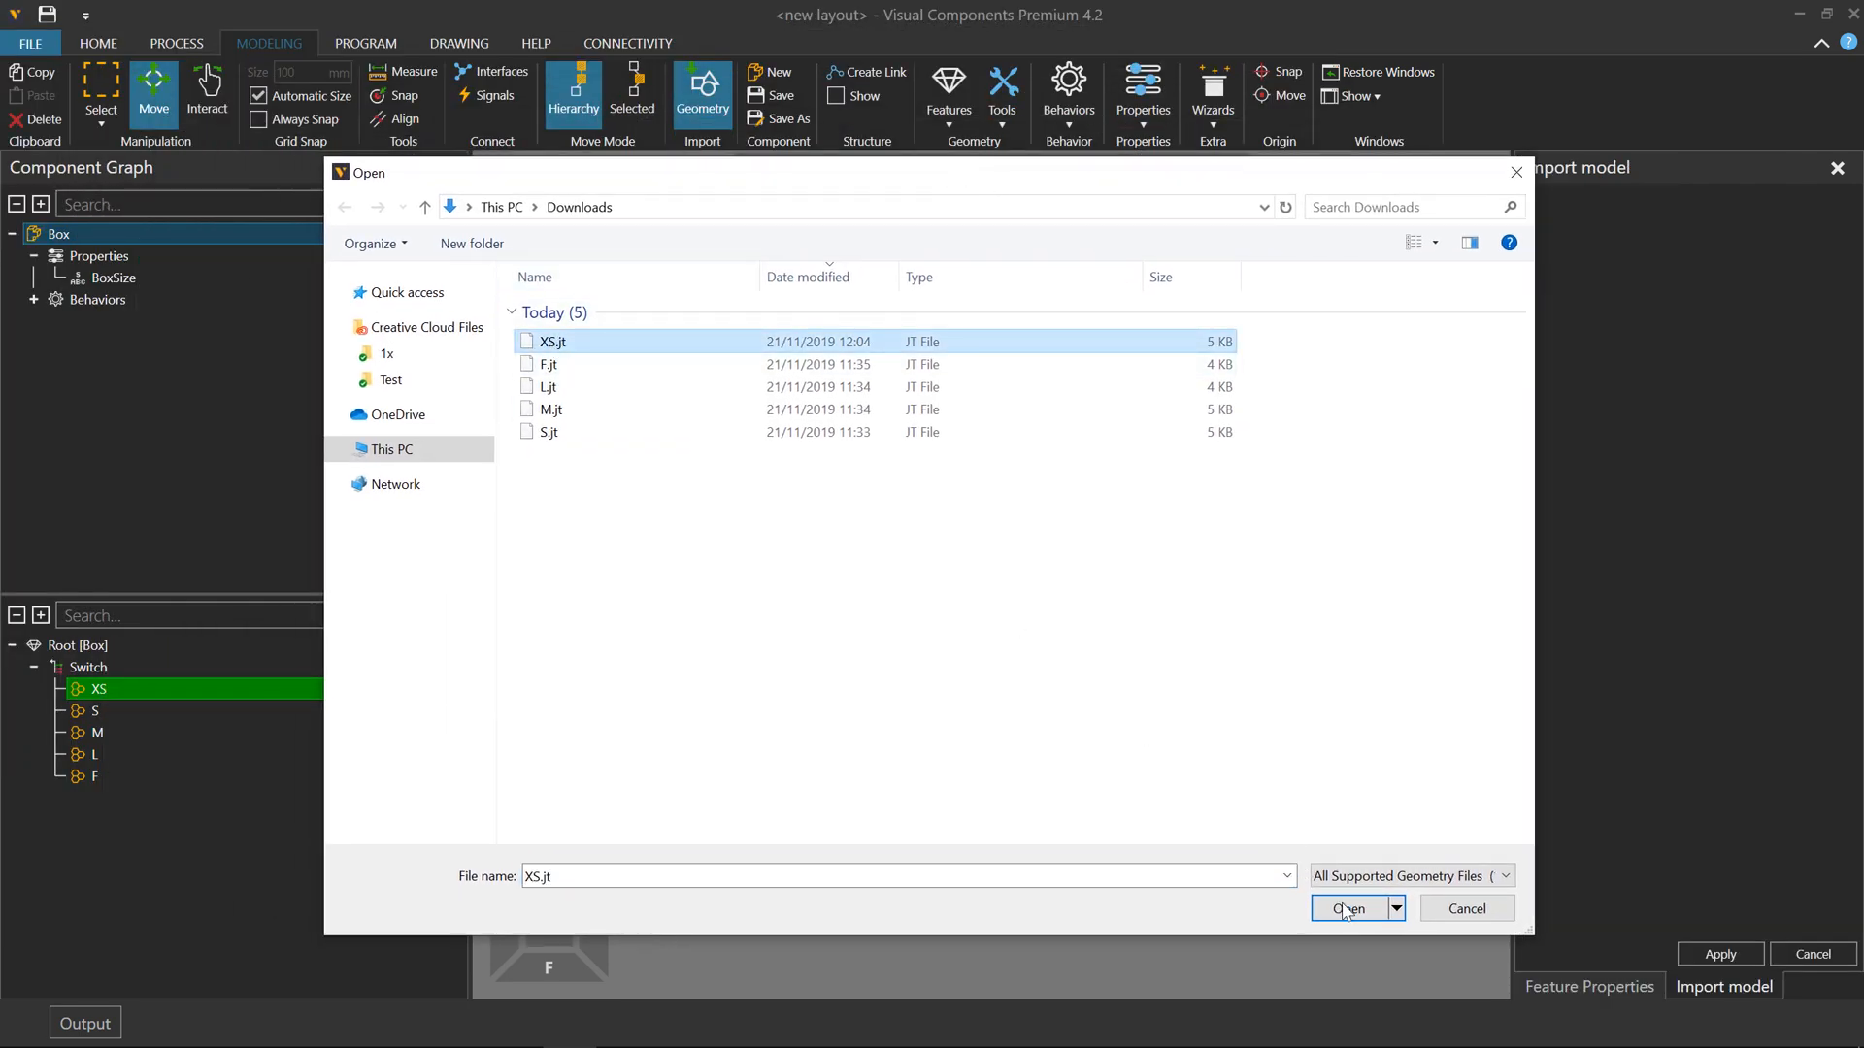
left_click(1349, 909)
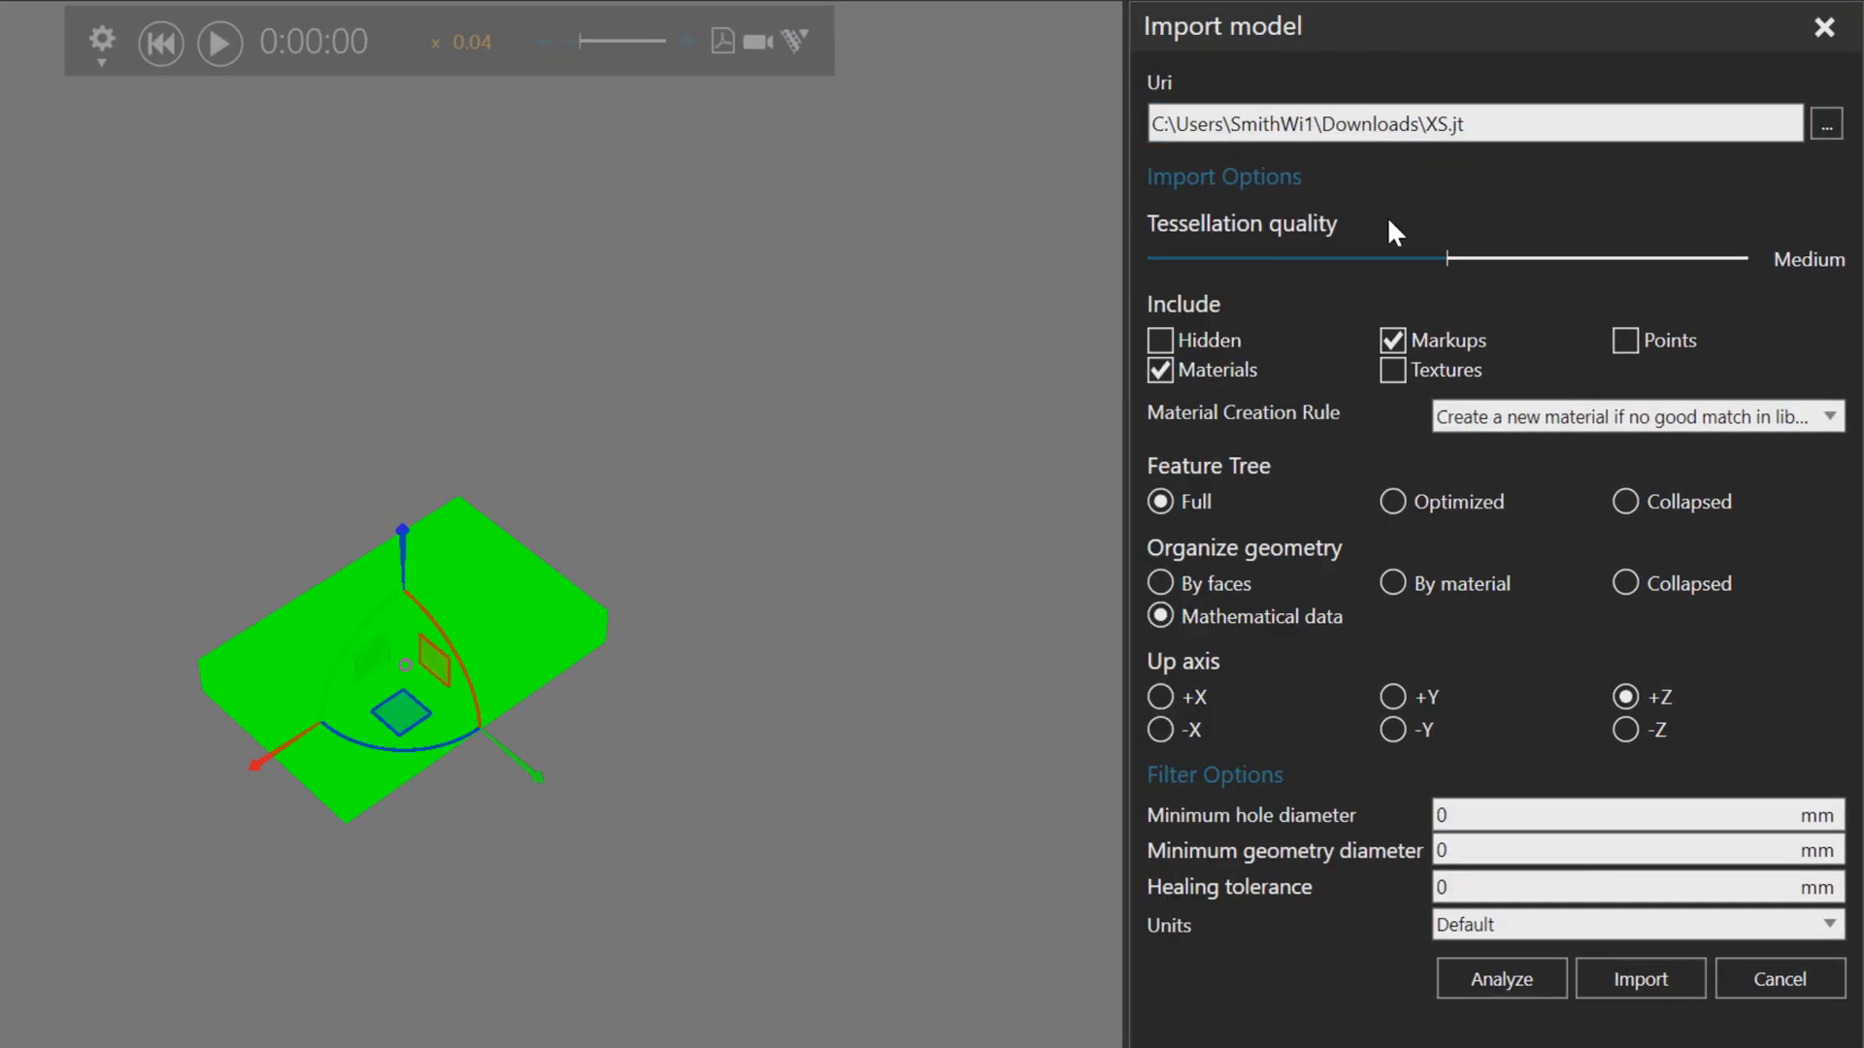
mouse_move(728, 674)
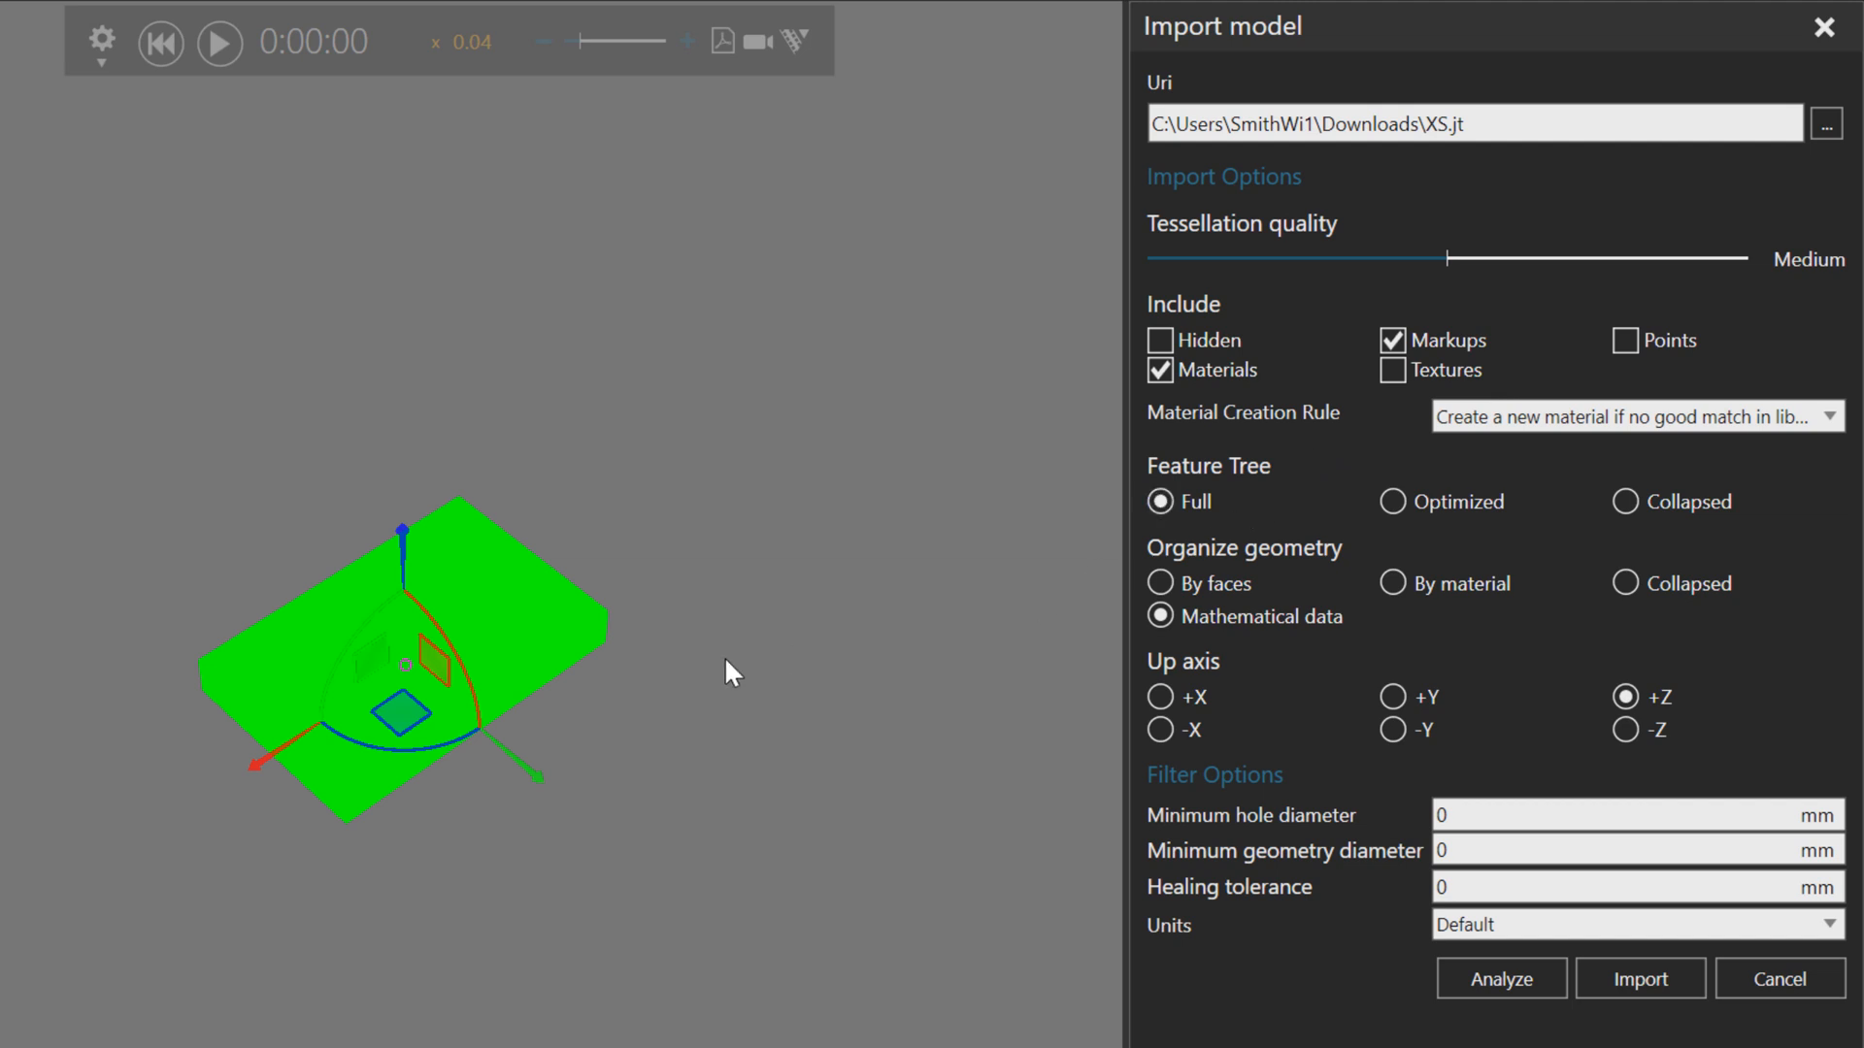
mouse_move(128, 831)
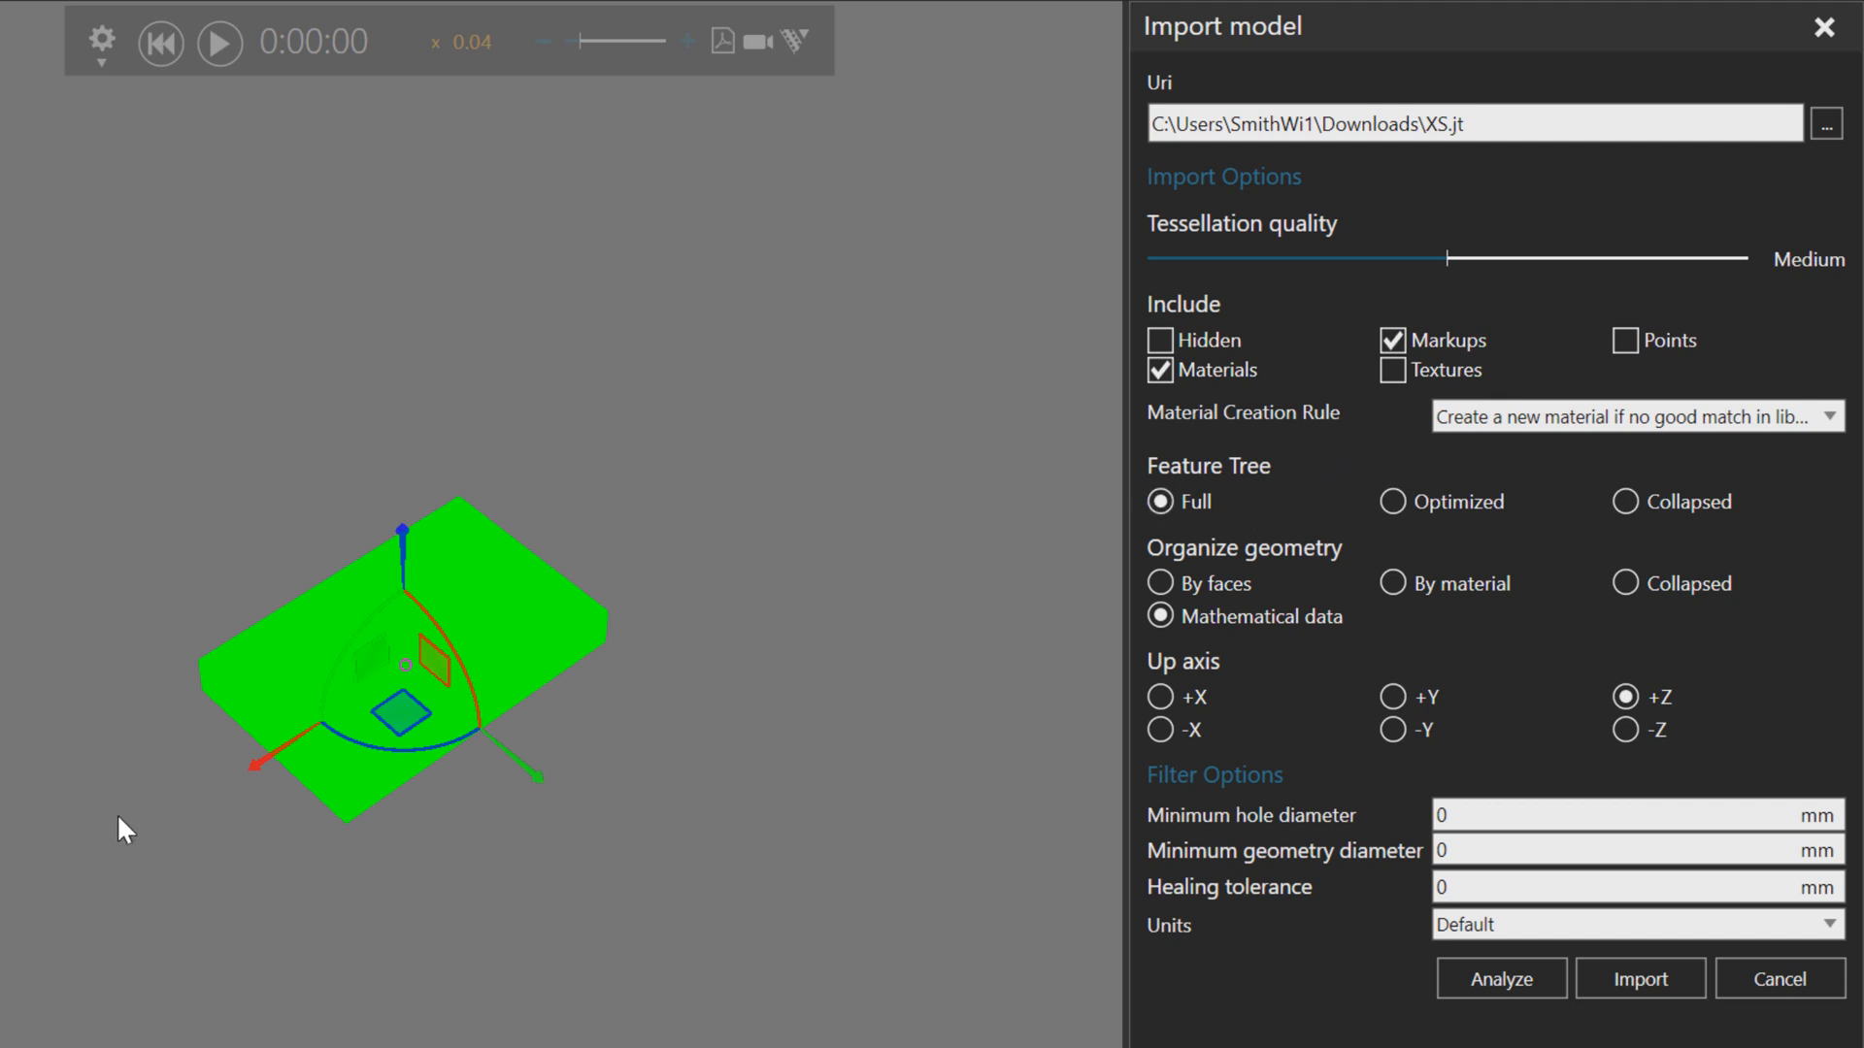
mouse_move(1342, 845)
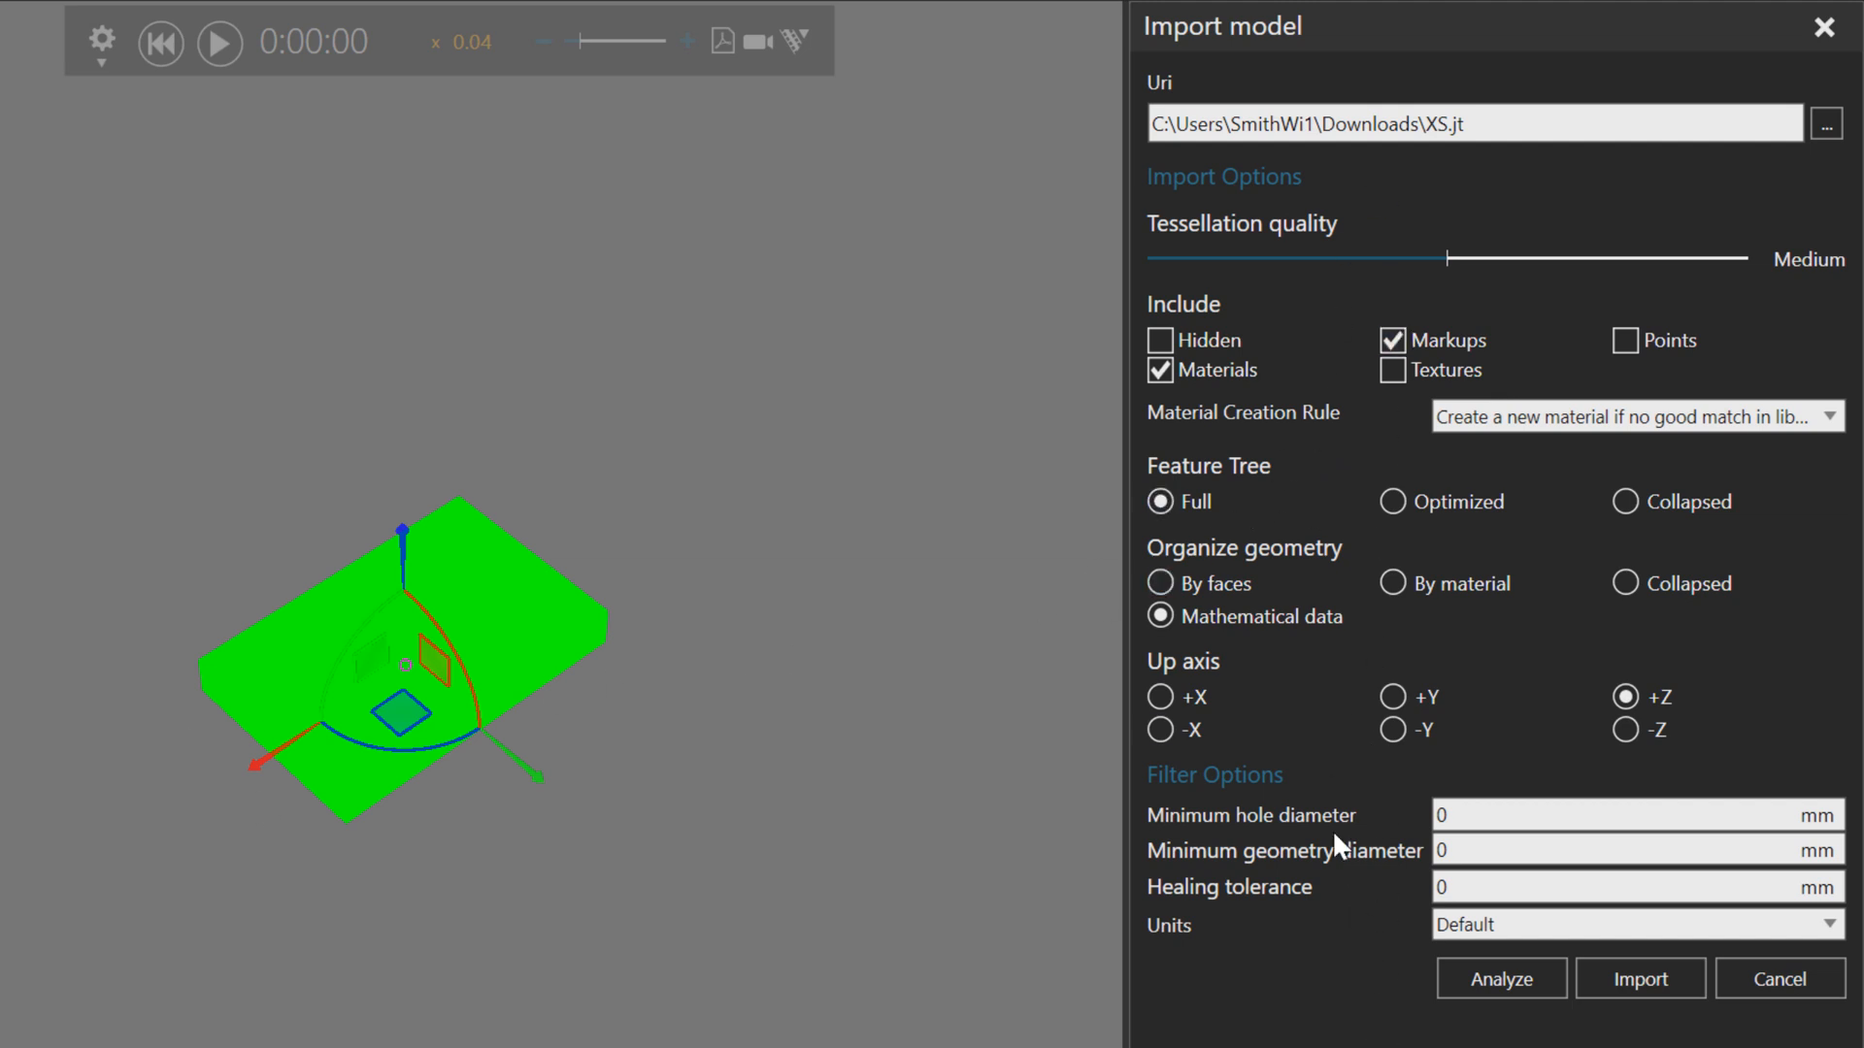
mouse_move(1780, 978)
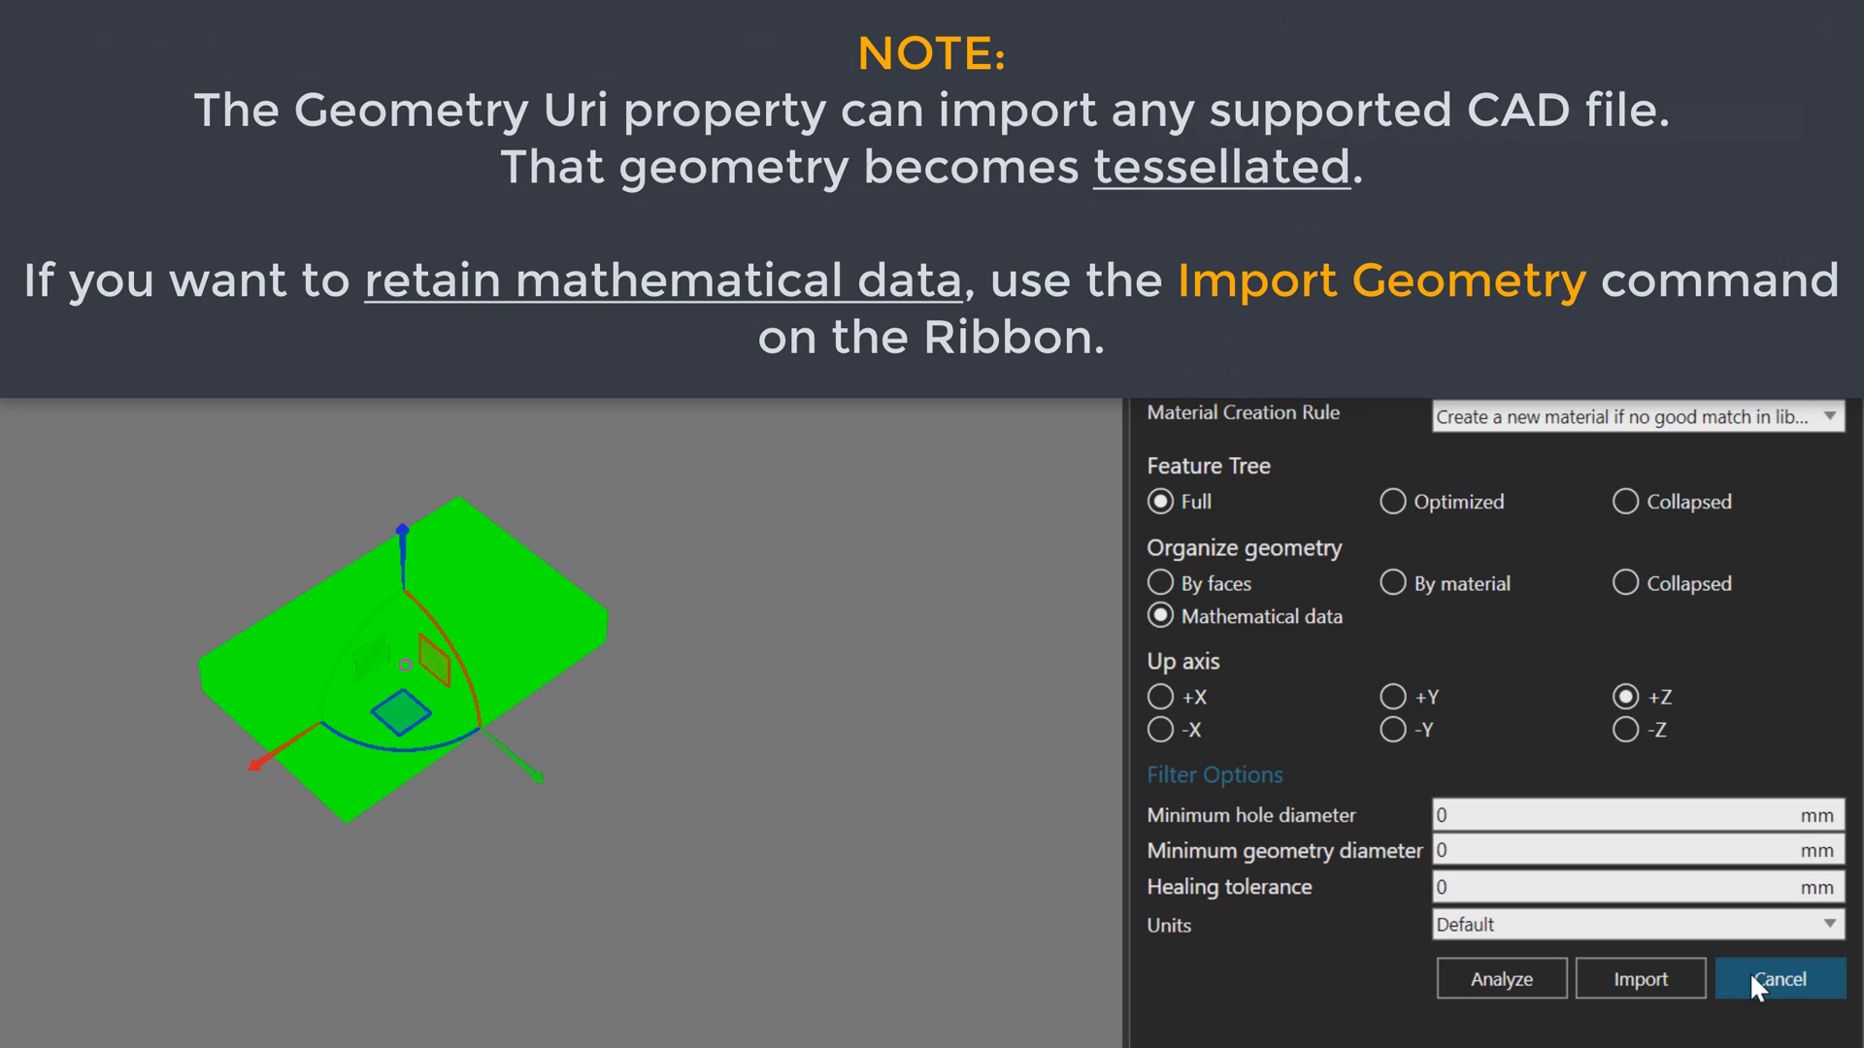
left_click(1776, 978)
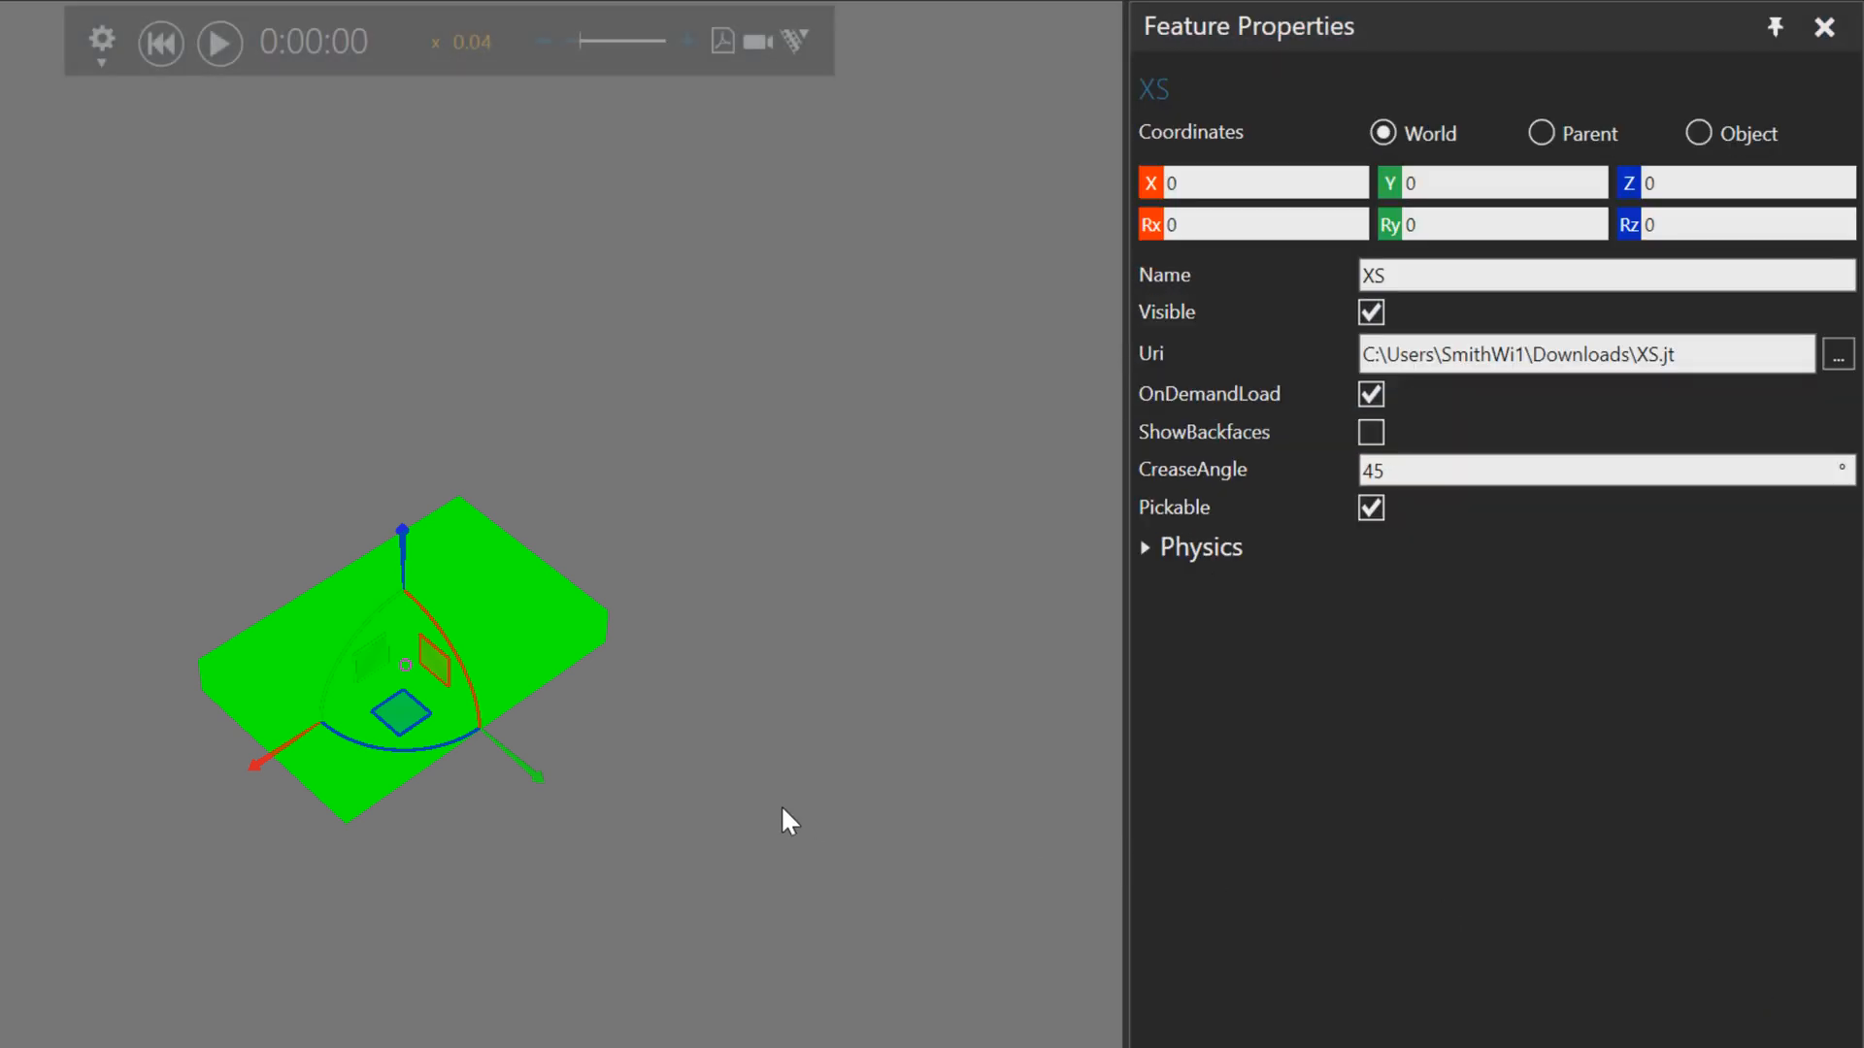